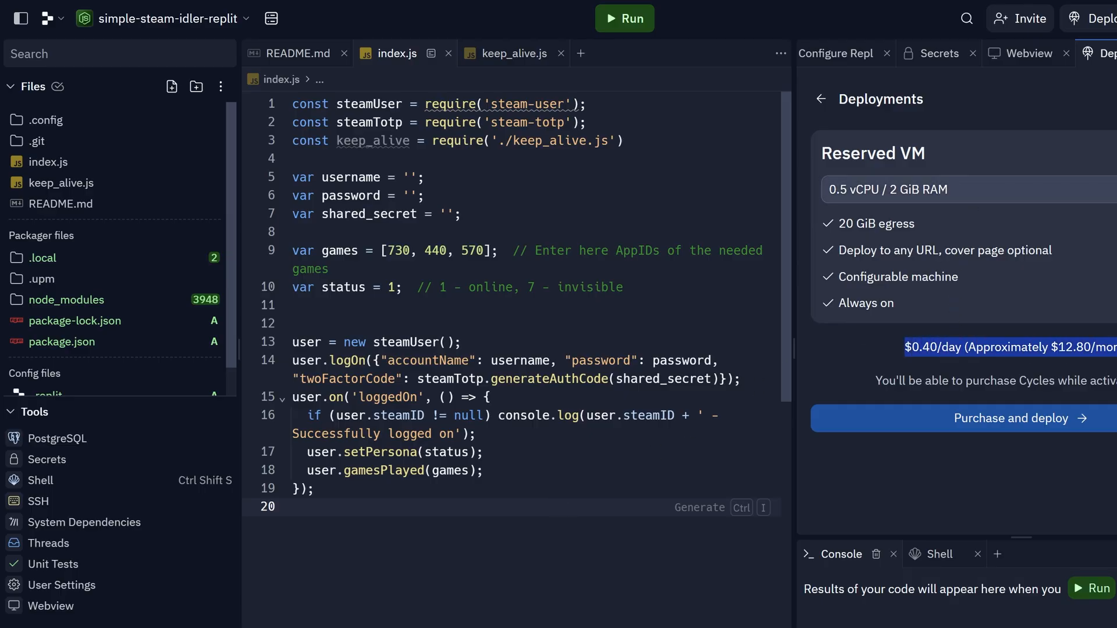
mouse_move(631, 573)
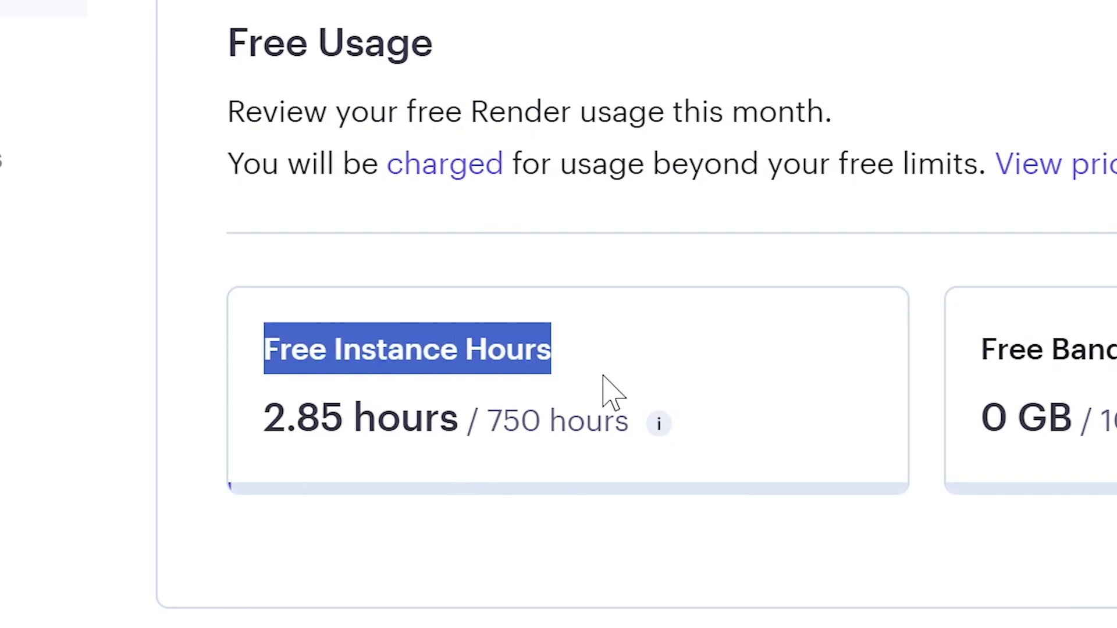
mouse_move(657, 424)
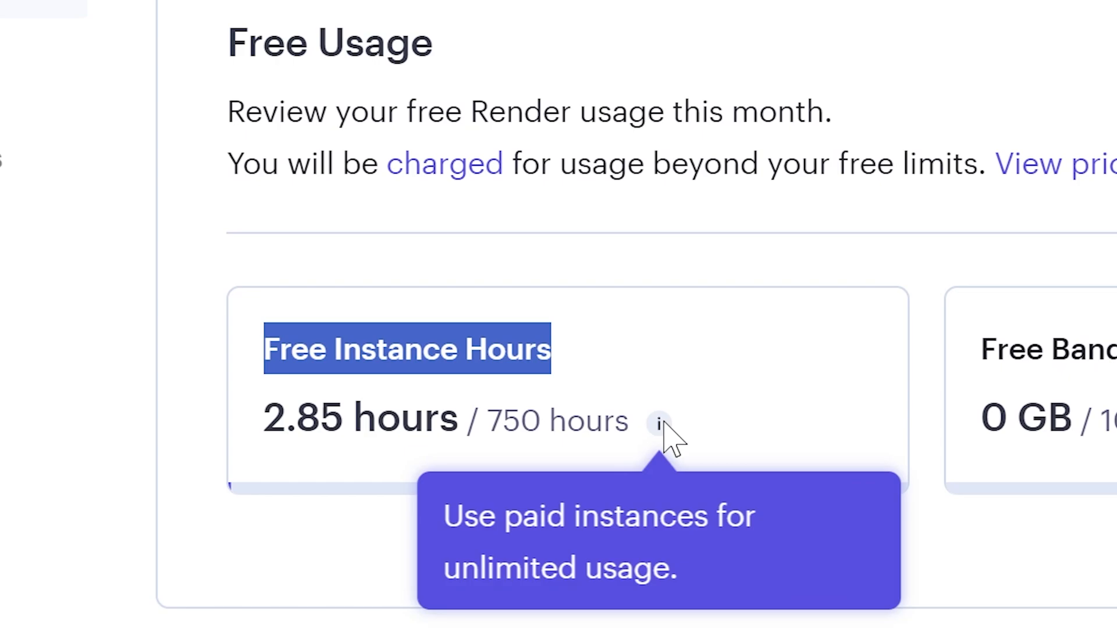
Start a new Web Service from the New menu, building from a Git repository
left_click(846, 32)
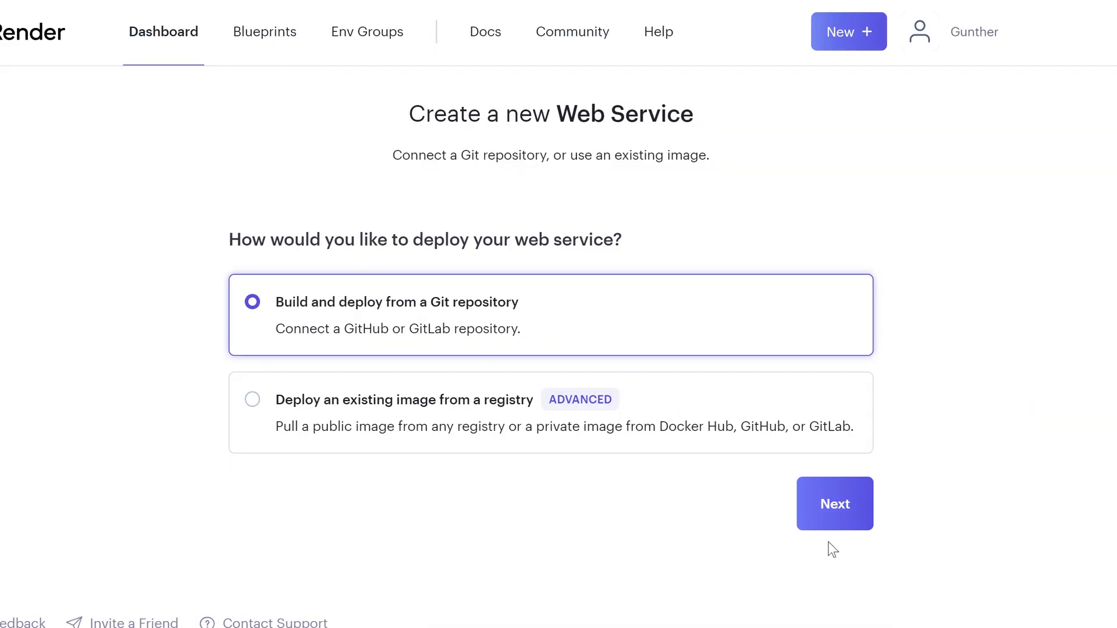
Continue past the Git deployment choice and scroll the repository connection page
left_click(834, 504)
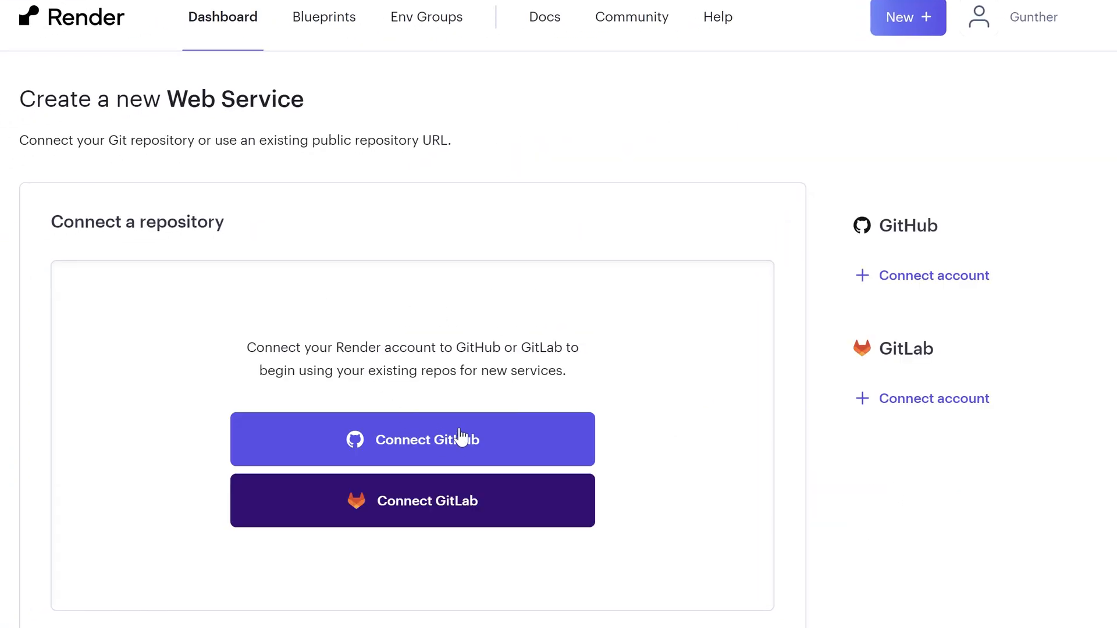
scroll("down", 3)
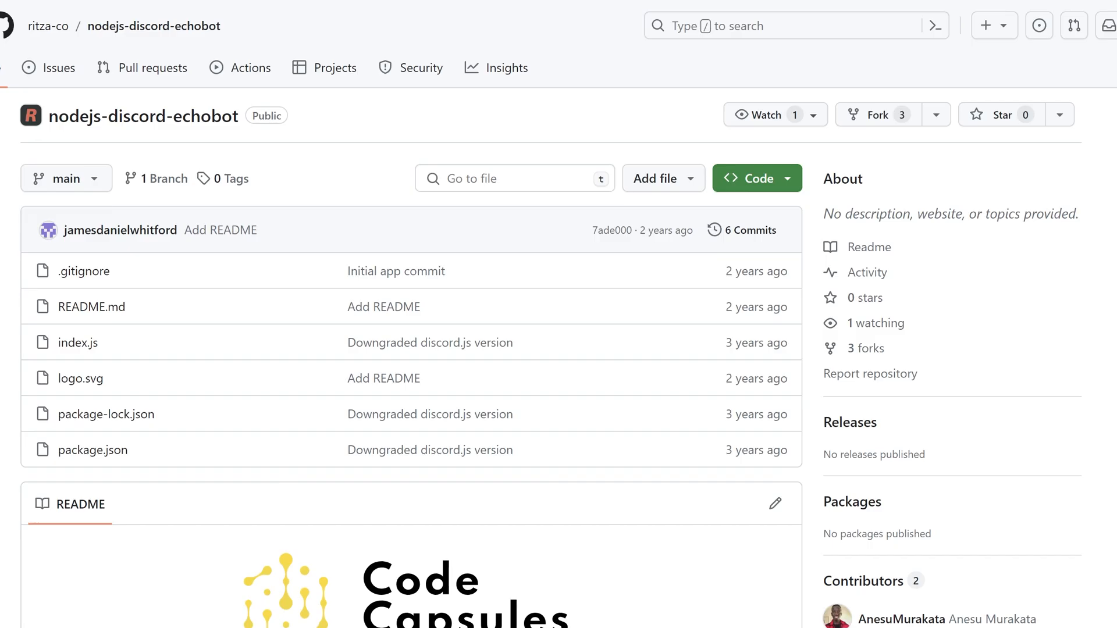
mouse_move(162, 367)
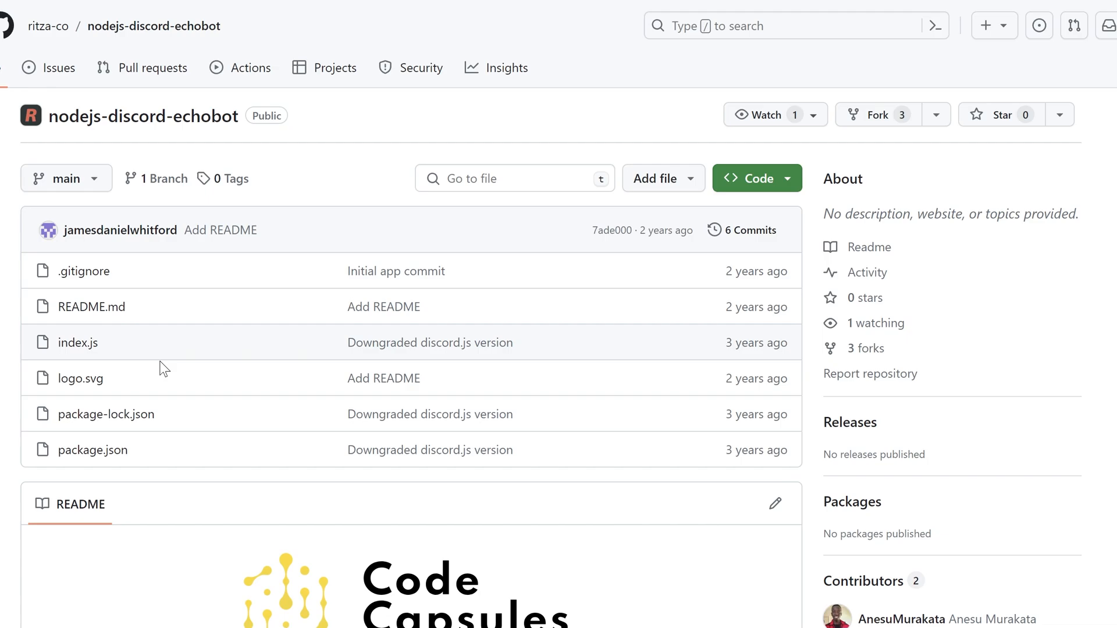
mouse_move(401, 408)
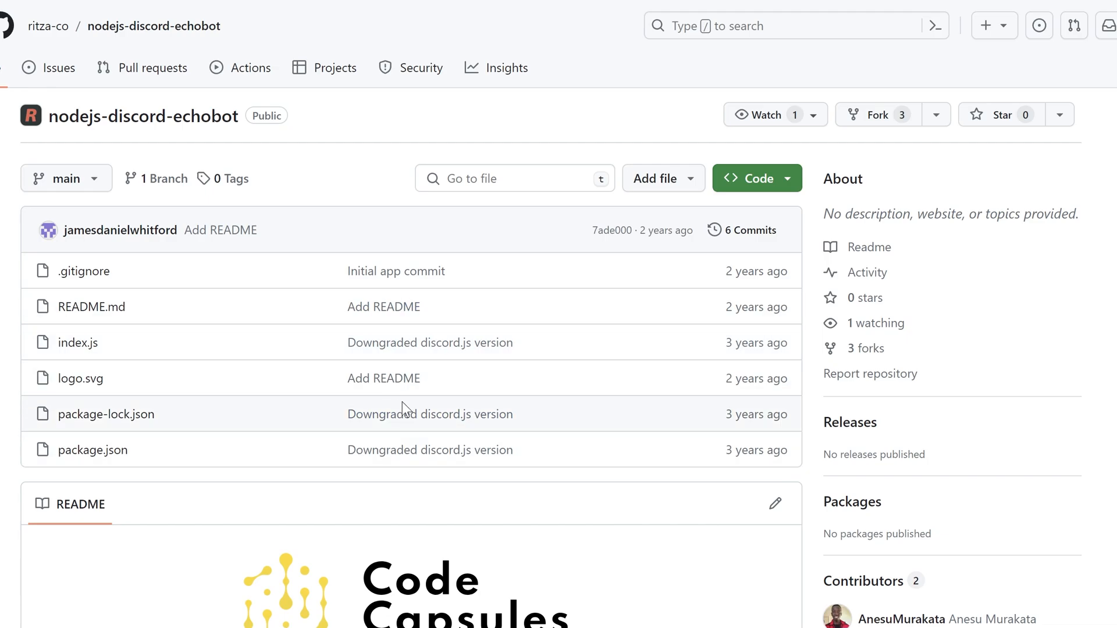
mouse_move(885, 120)
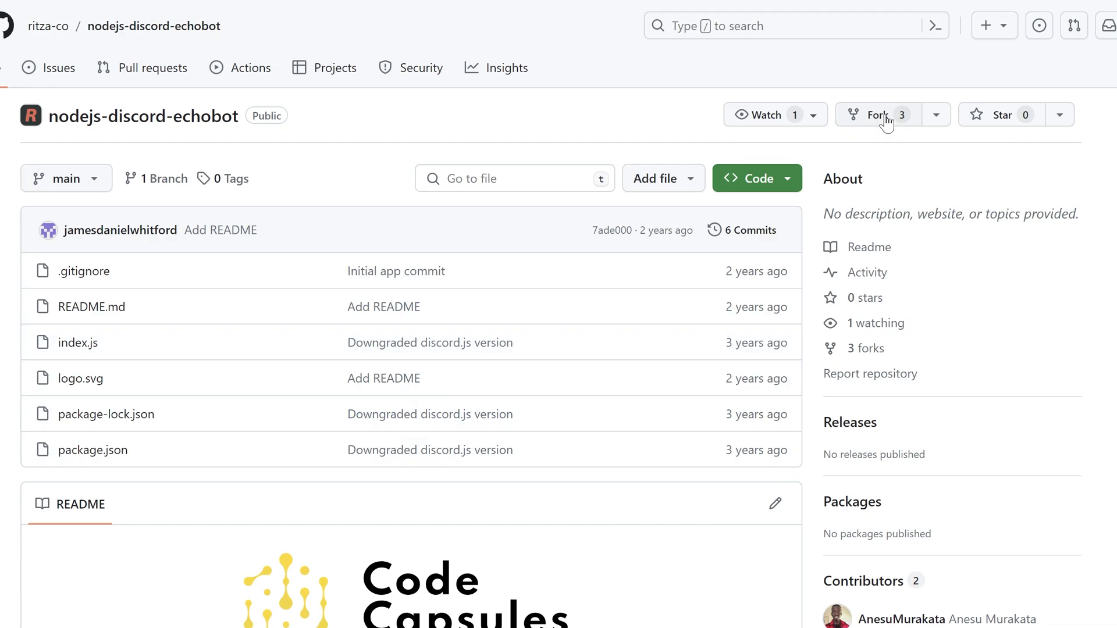
Fork nodejs-discord-echobot into your account and view the fork's index.js
left_click(878, 115)
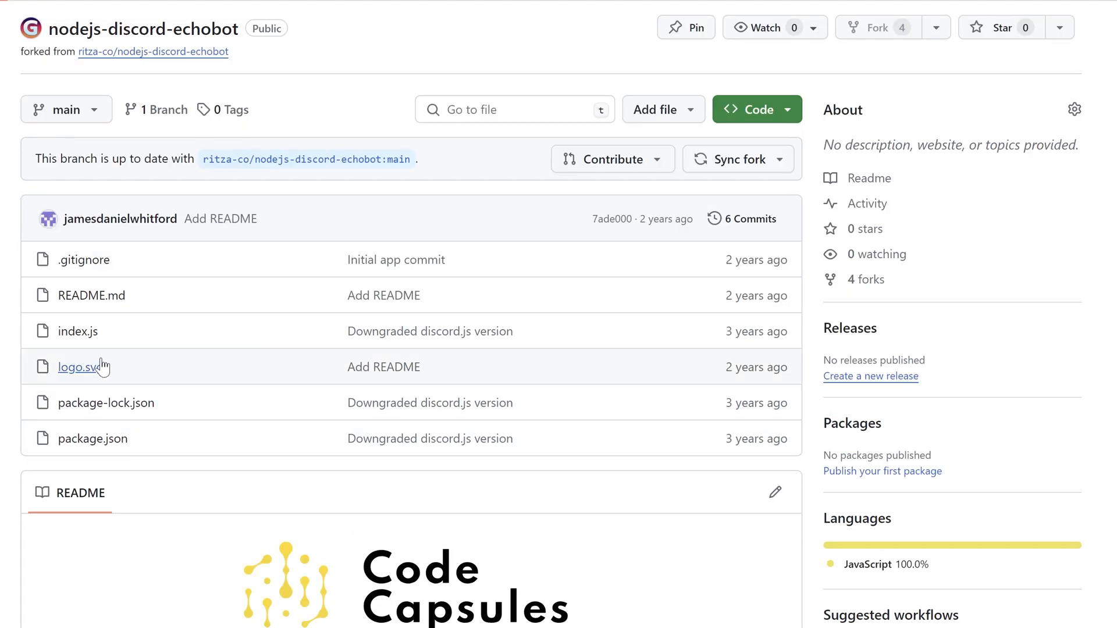
left_click(79, 330)
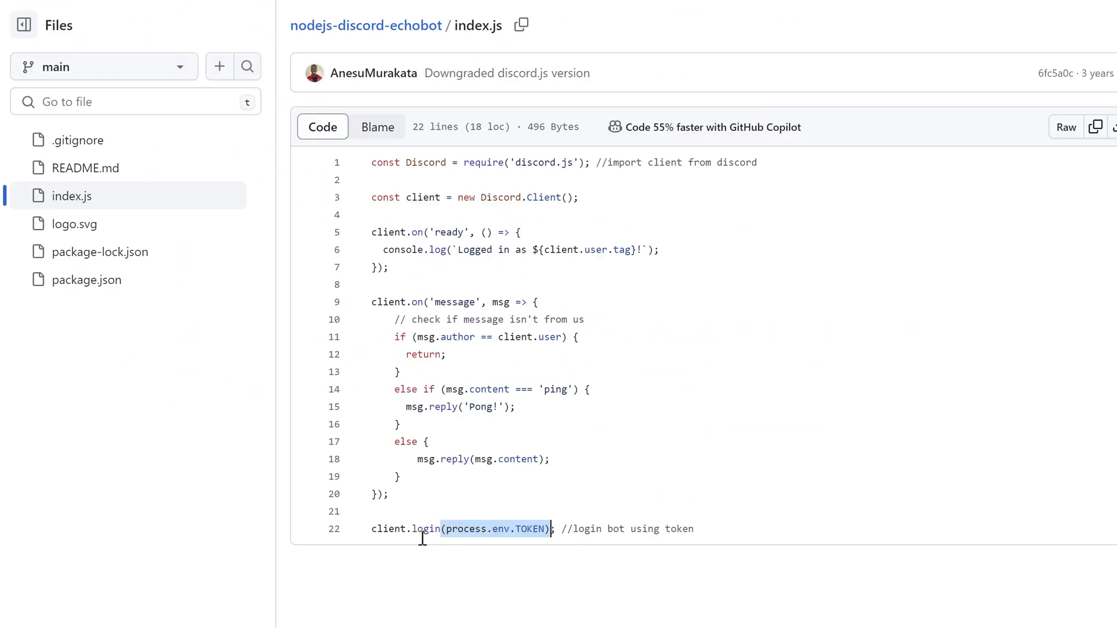
View the fork's package.json with its discord.js dependency and node index.js start script
left_click(87, 280)
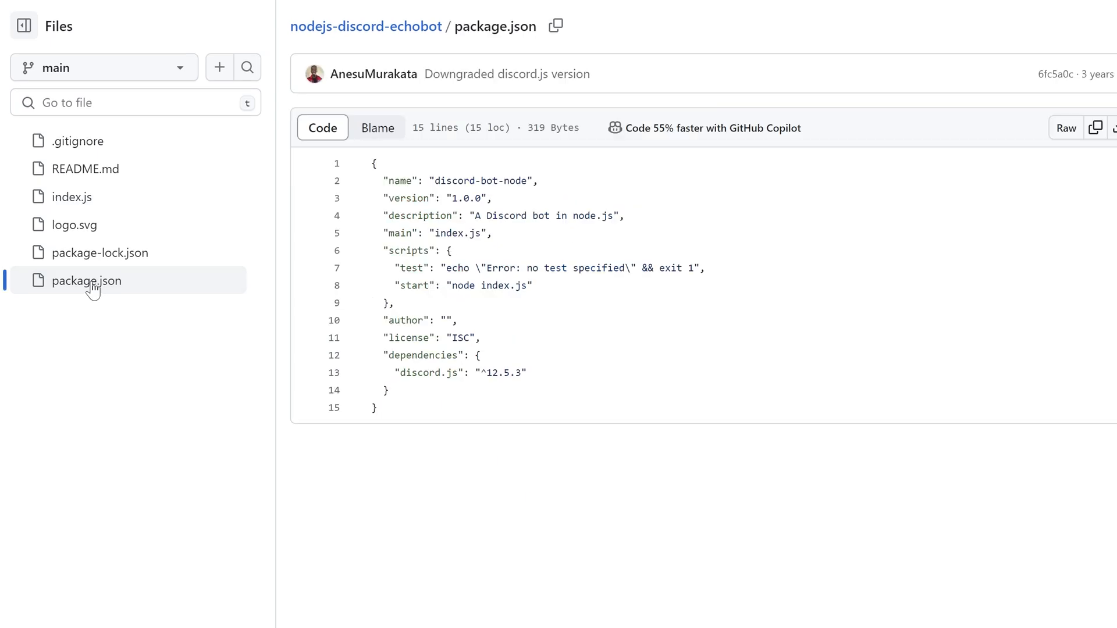
double_click(423, 355)
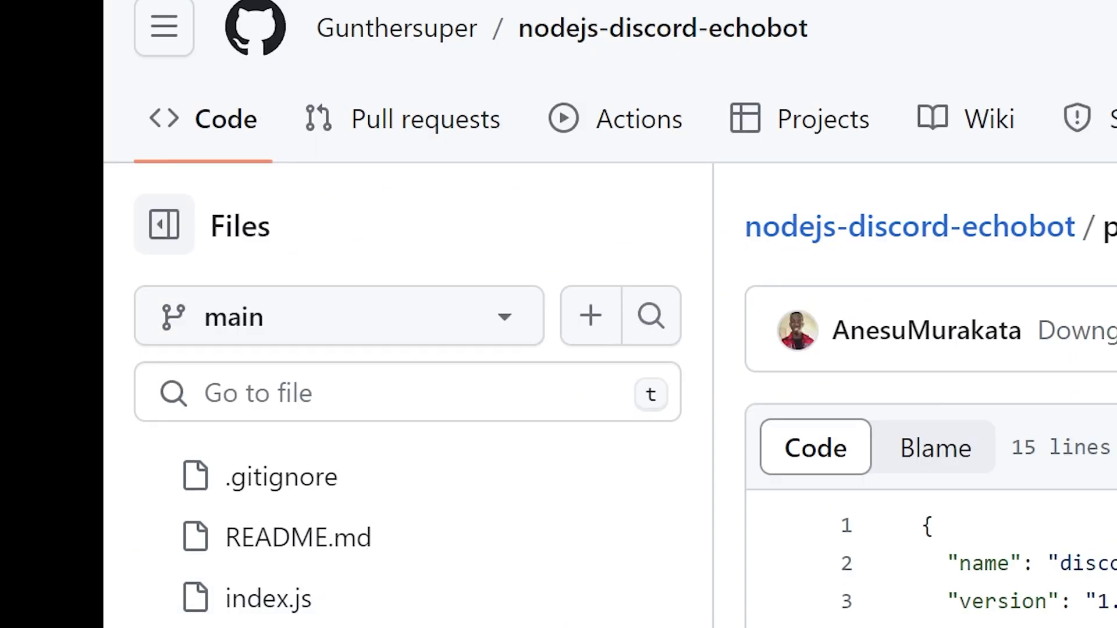
Name a new file keep_alive.js and commit index.js requiring ./keep_alive.js
type("k")
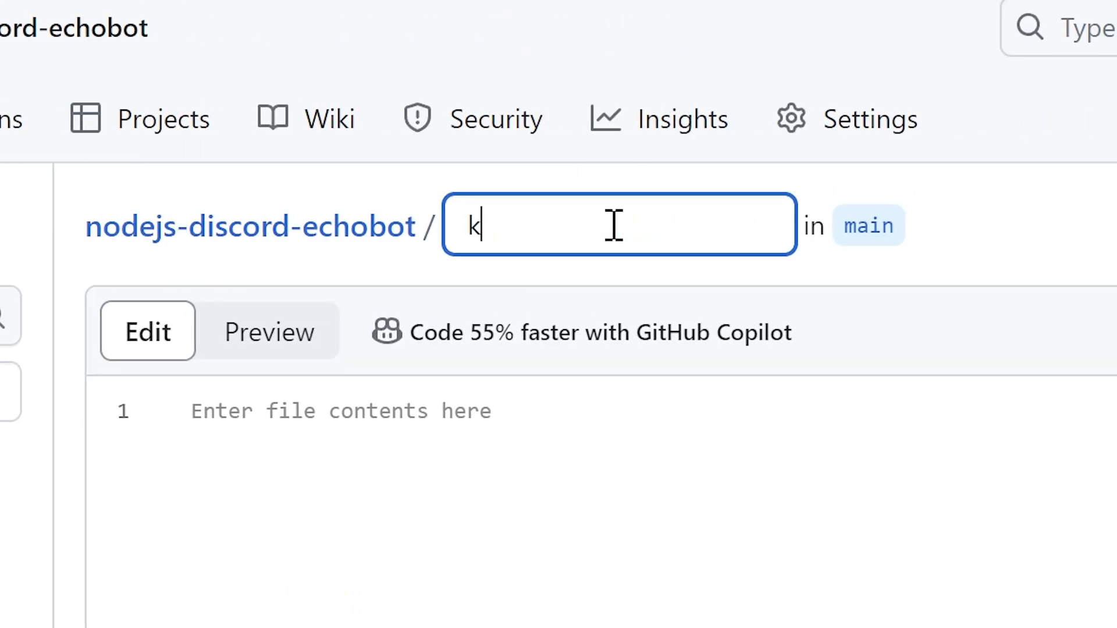
type("eep_alive.js')")
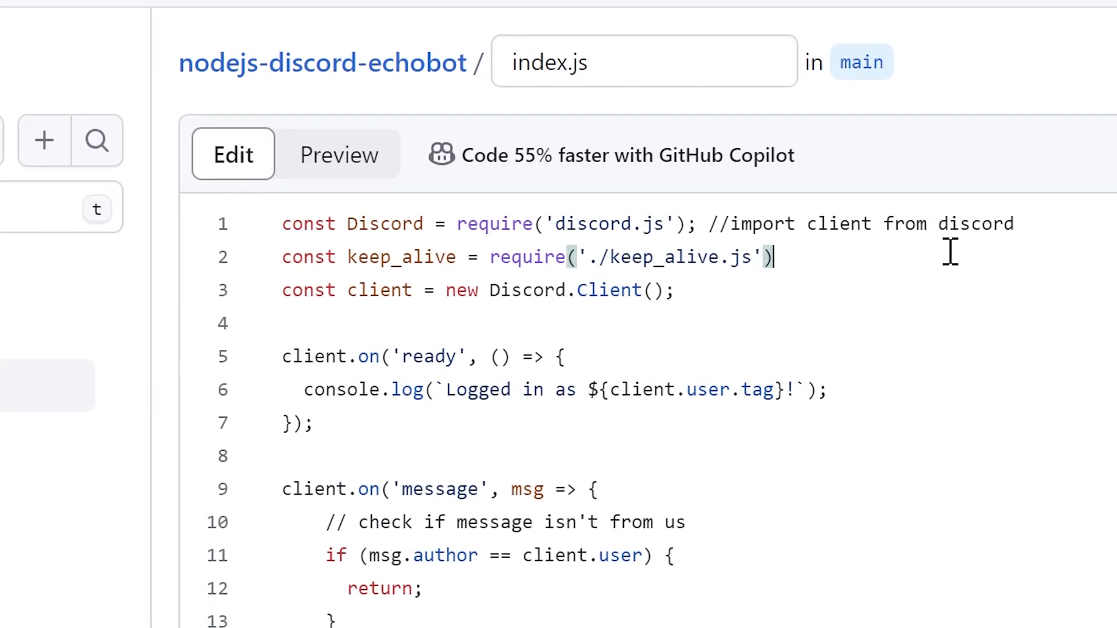
left_click(965, 217)
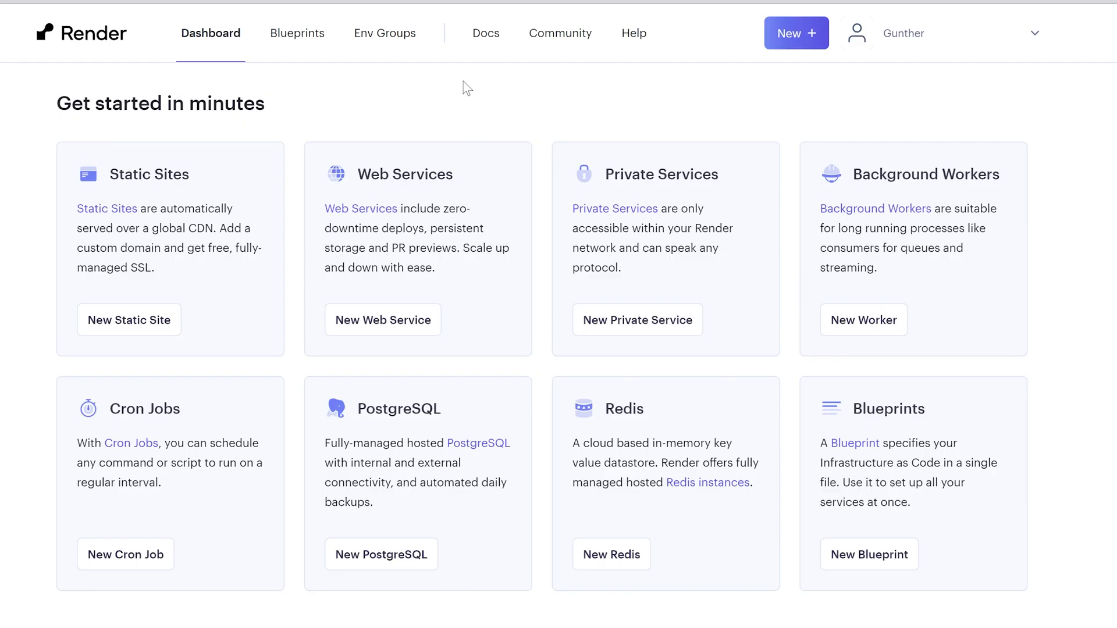
Start a new Web Service from the fork's public Git repository URL
left_click(796, 33)
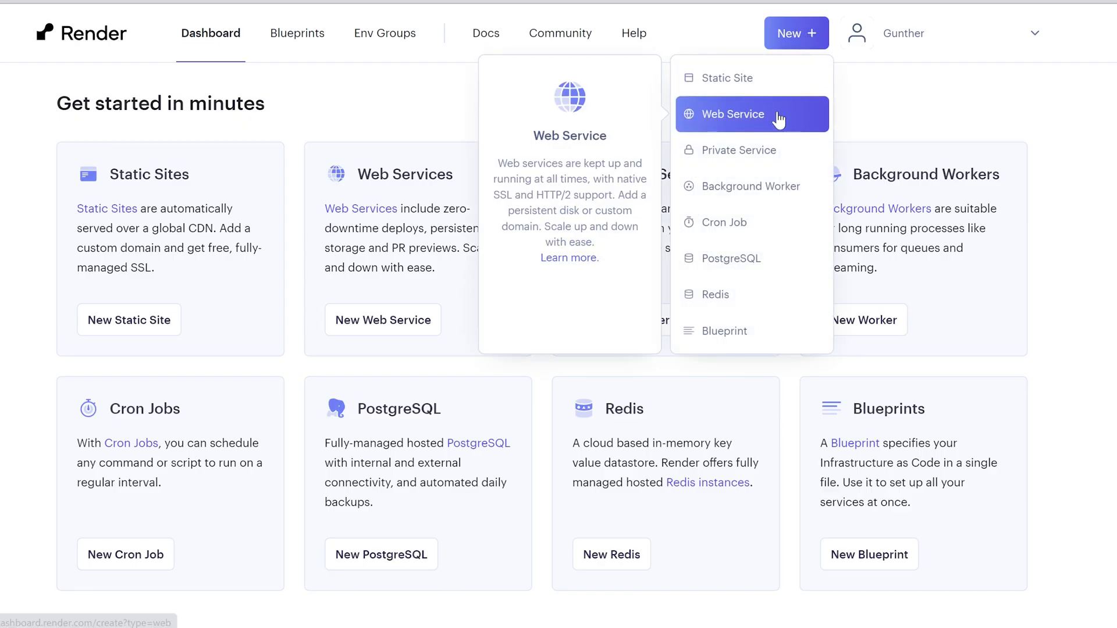
left_click(734, 114)
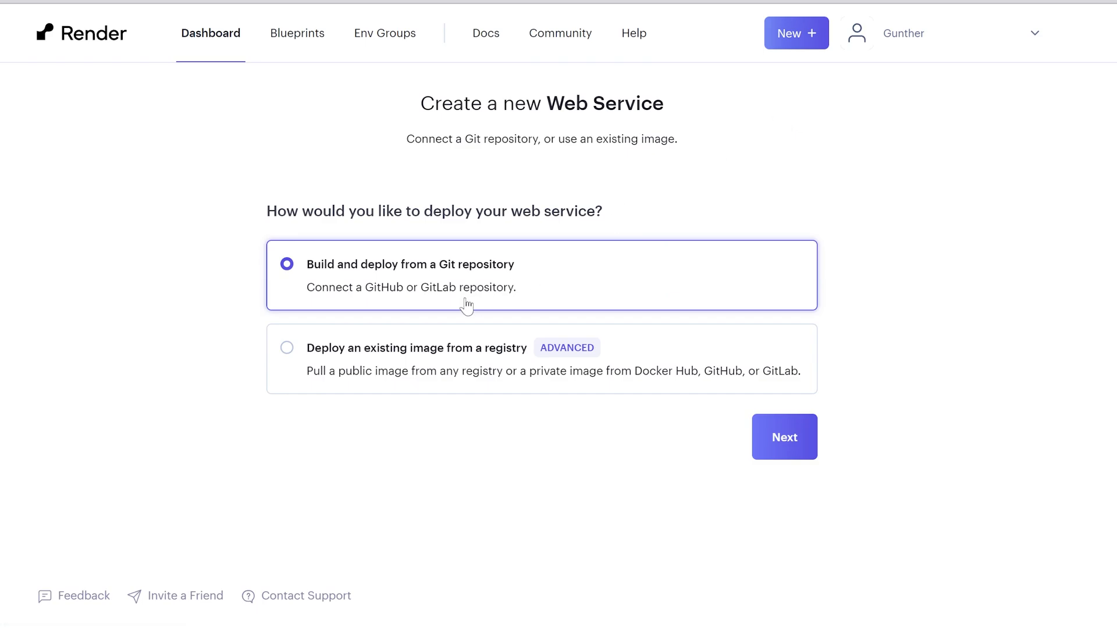
left_click(783, 437)
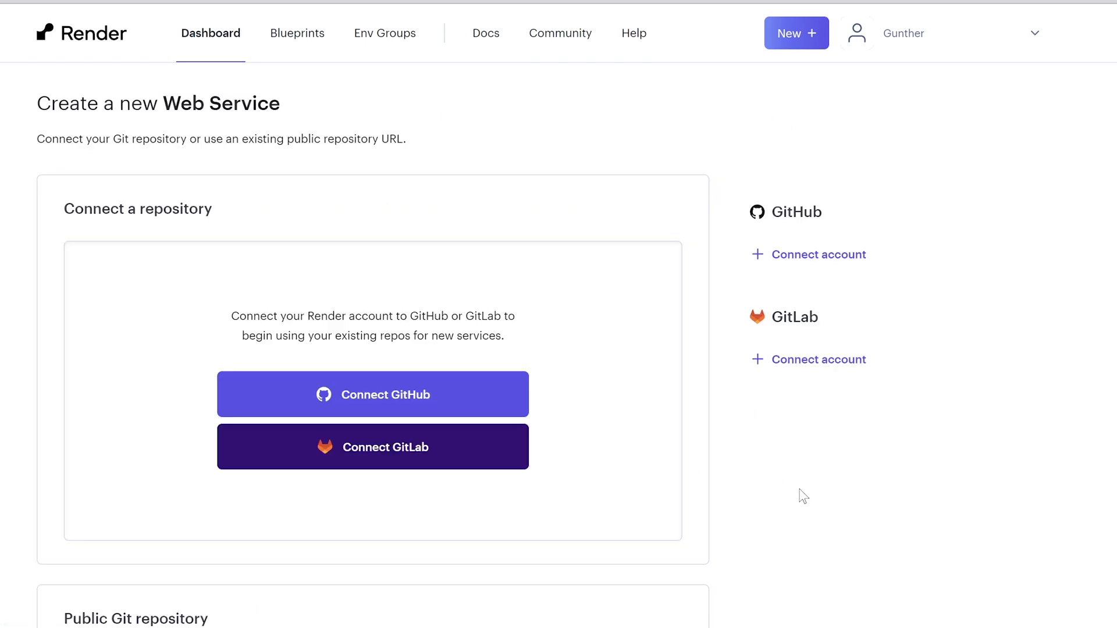
scroll("down", 3)
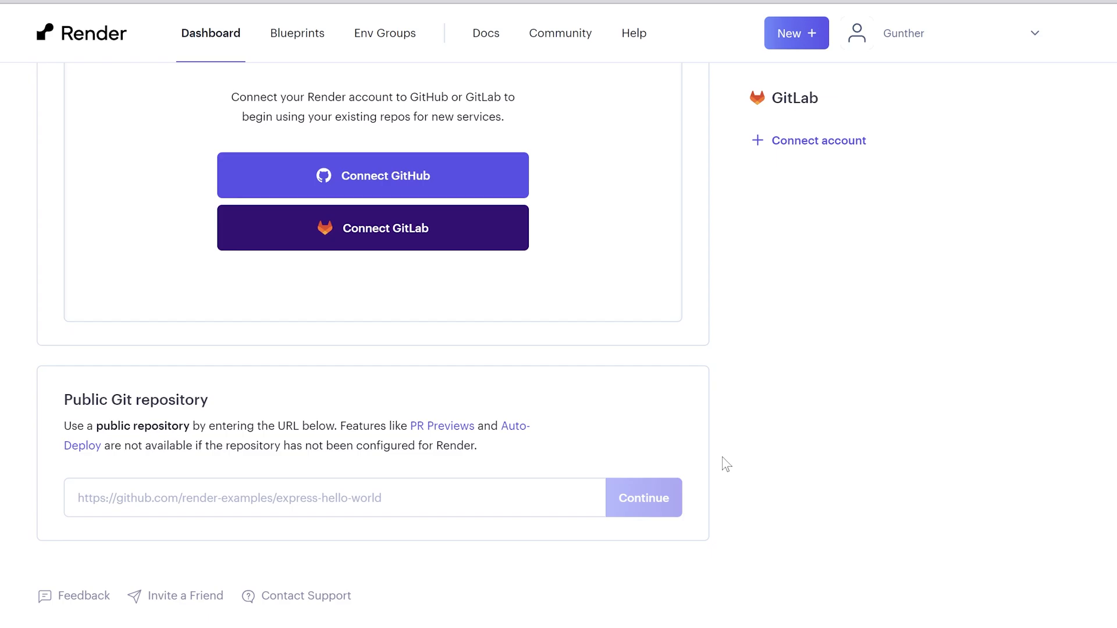
left_click(372, 176)
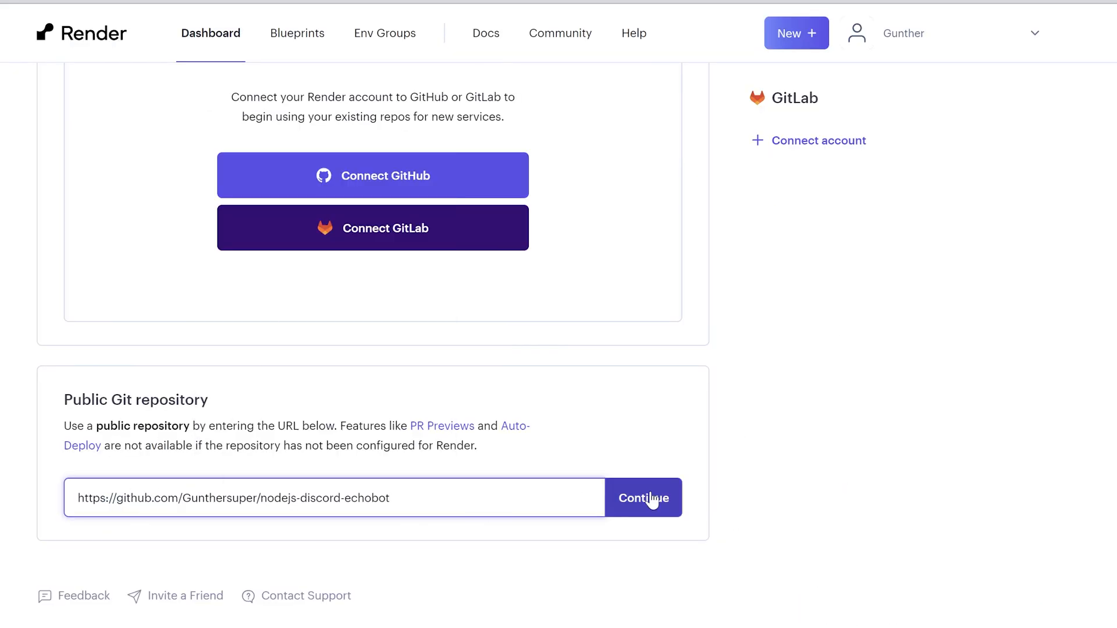
left_click(642, 497)
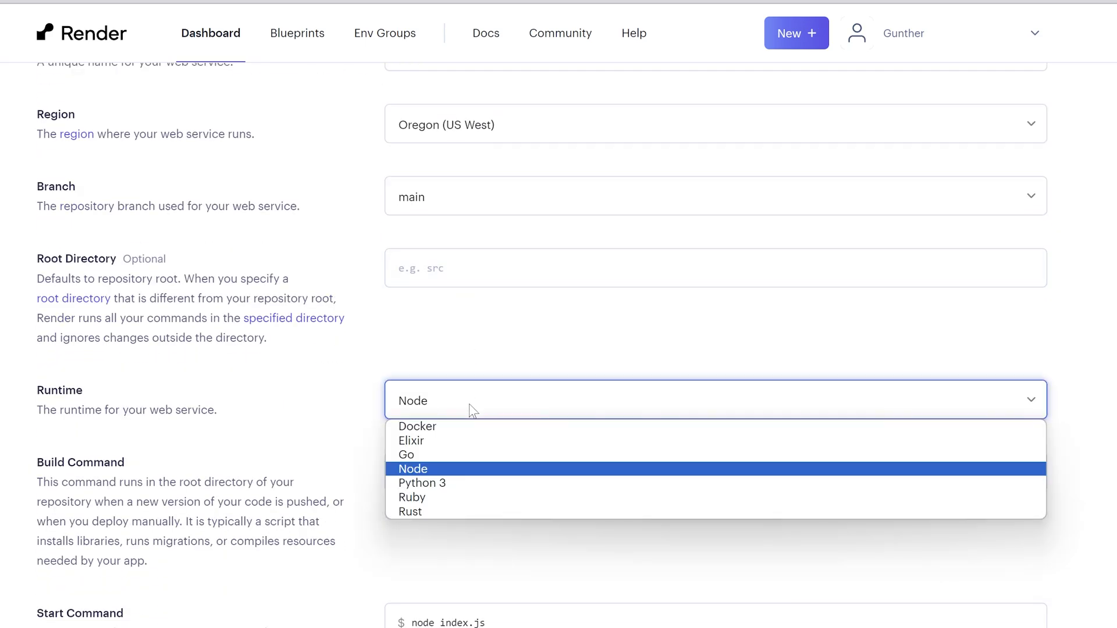
Keep Node runtime, set build command npm install with start command node index.js
left_click(412, 469)
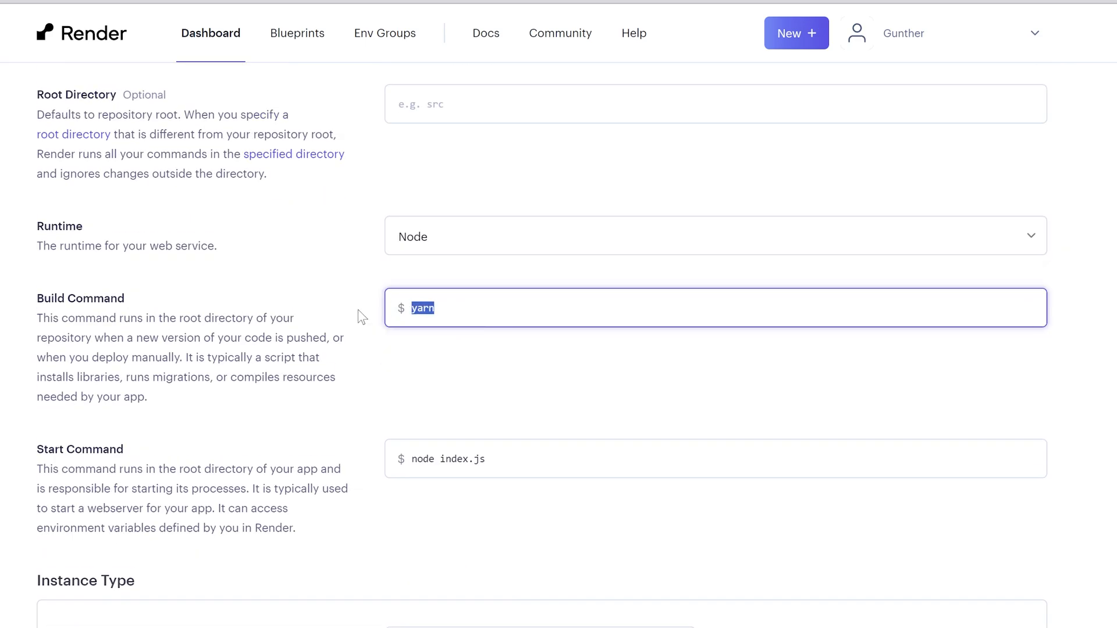
type("npm install")
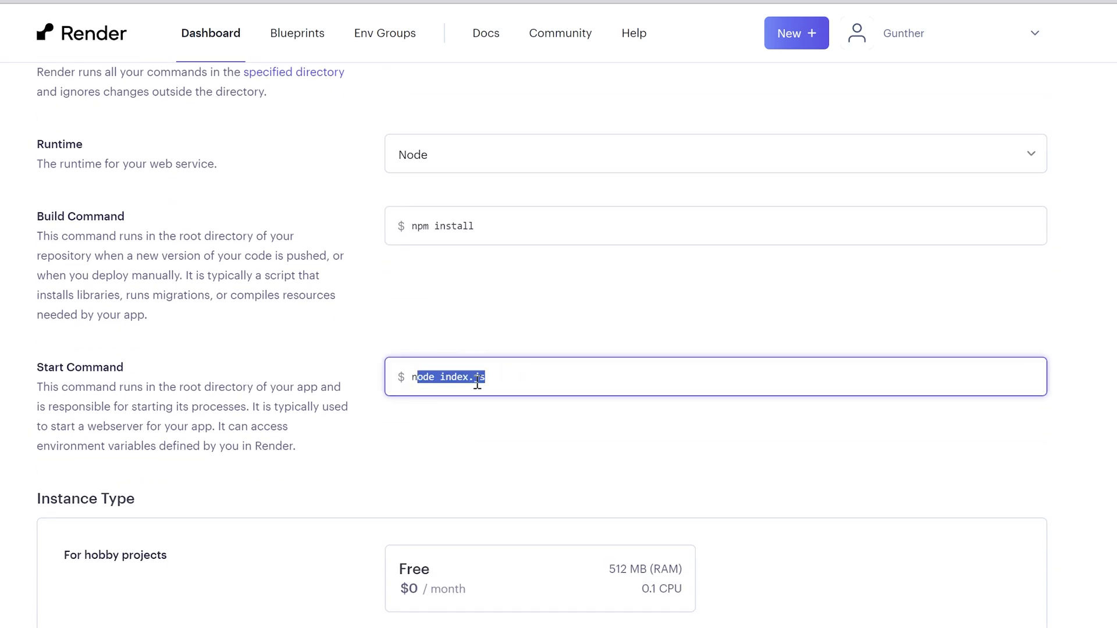
scroll("down", 3)
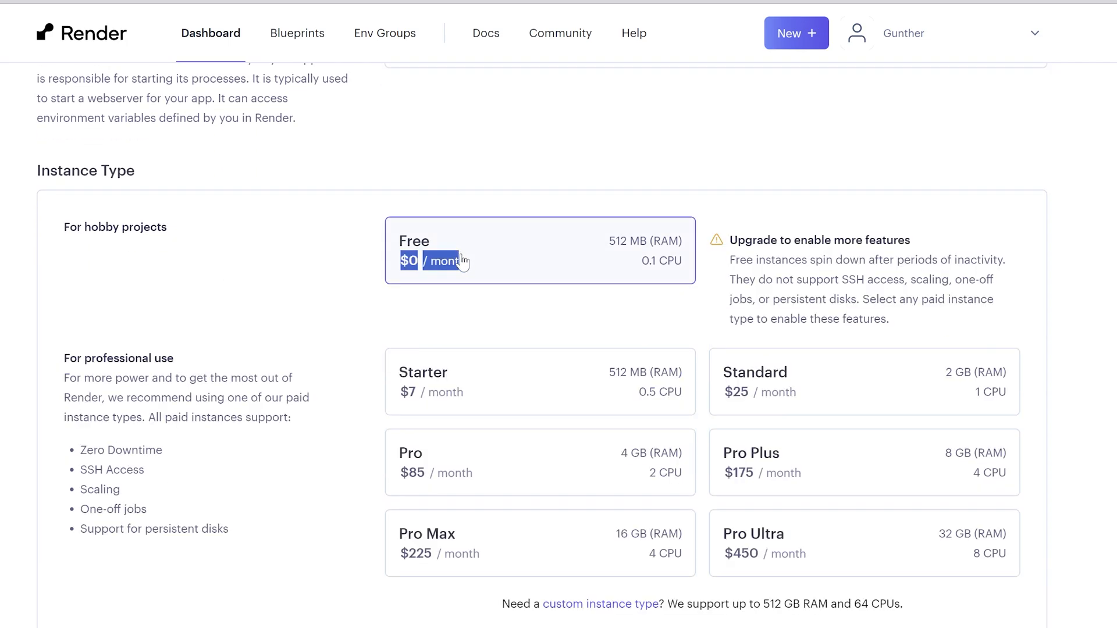
mouse_move(648, 272)
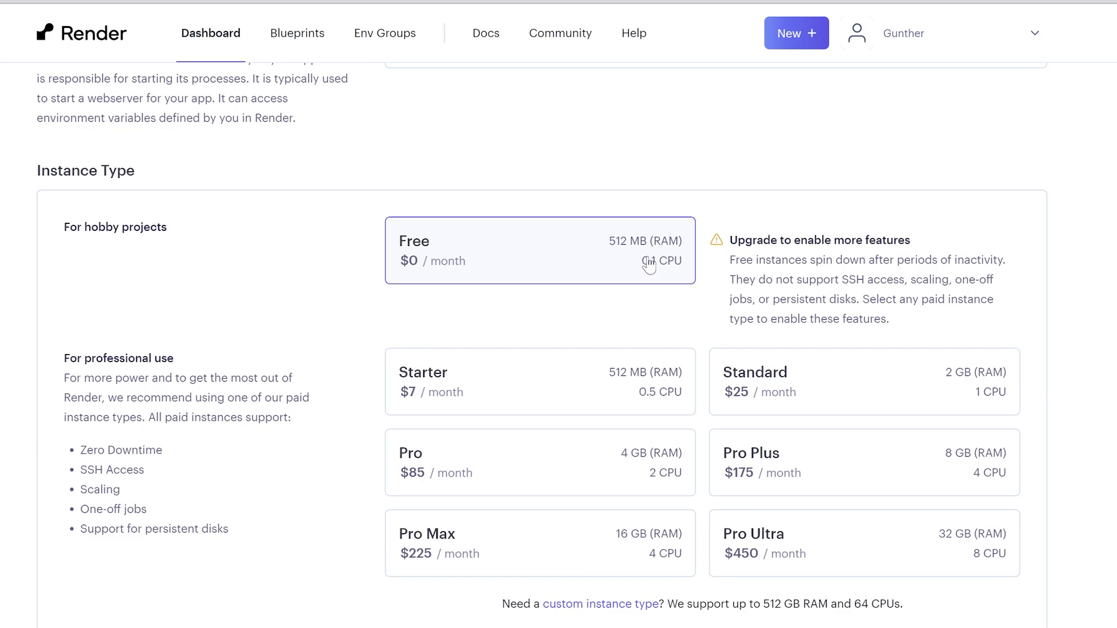
Choose the Free instance type and begin typing the TOKEN environment variable name
scroll("down", 3)
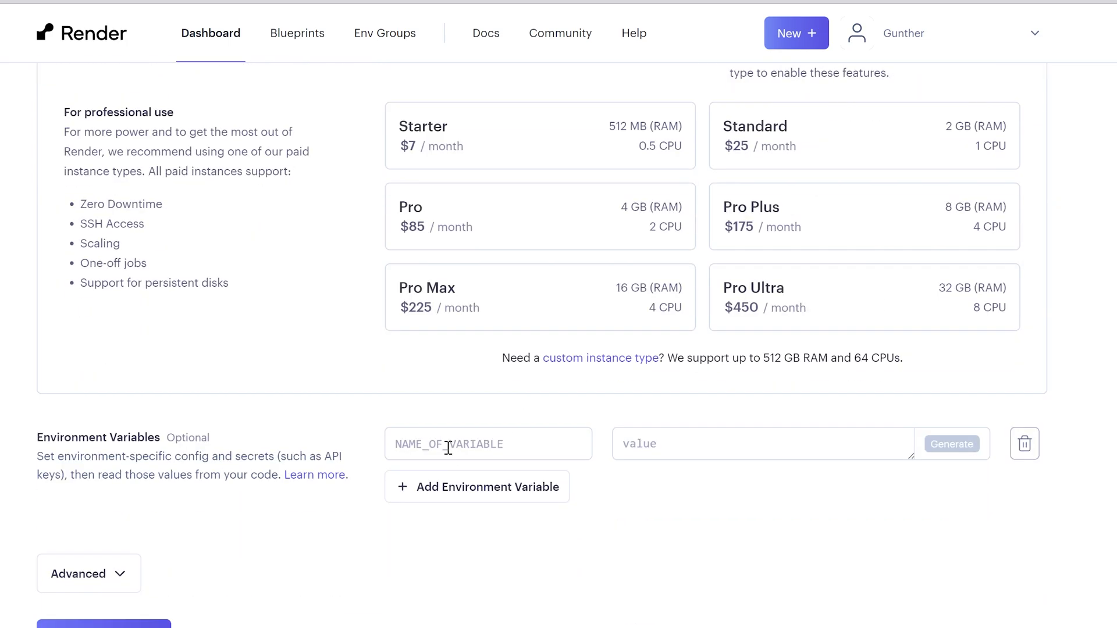
type("TOKEN")
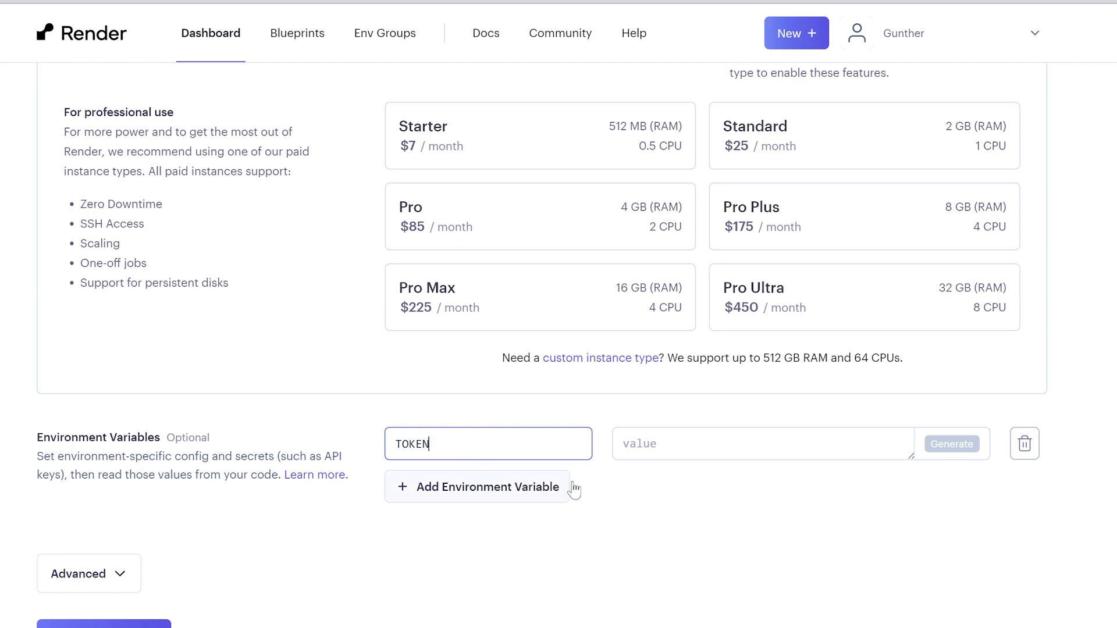
Paste the Discord bot token as the TOKEN variable's value
left_click(951, 444)
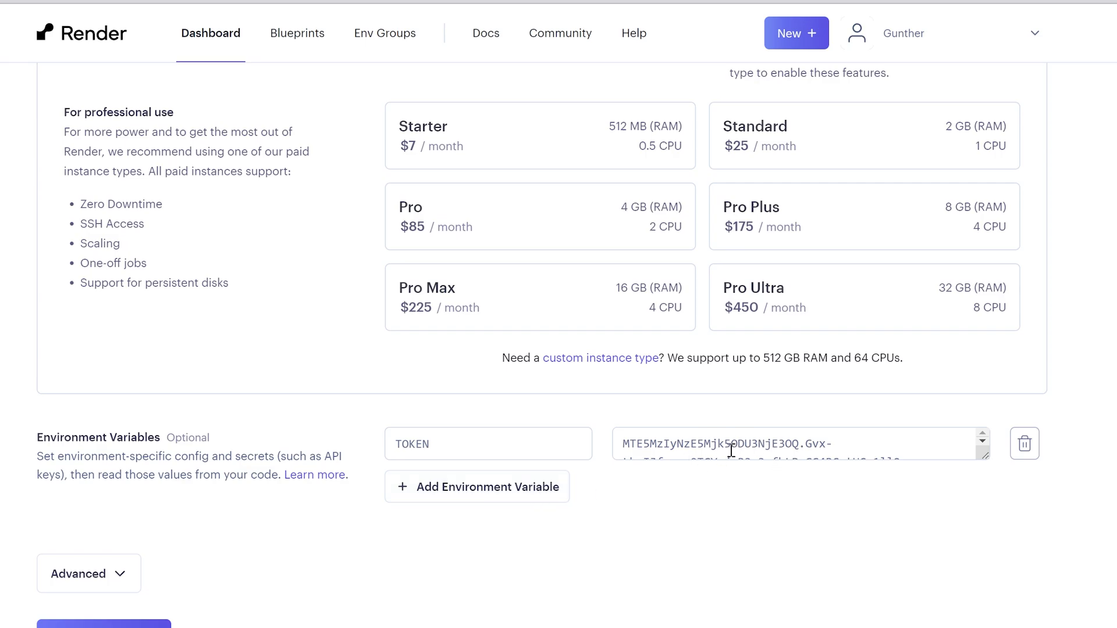
scroll("down", 3)
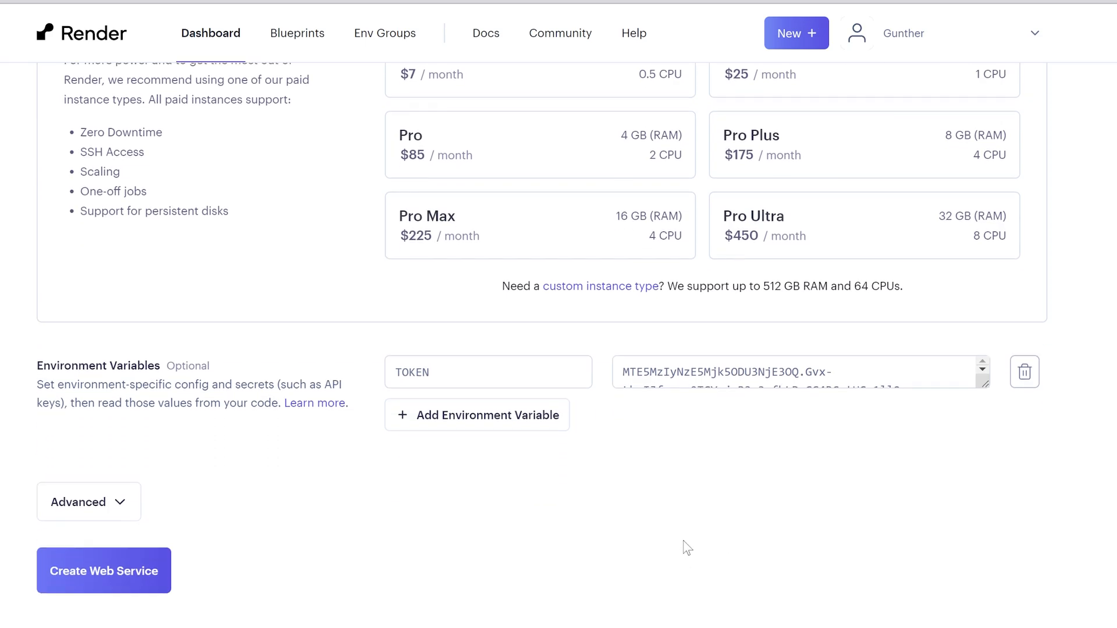
Create the discord_test web service and watch its deploy log reach Live
left_click(103, 570)
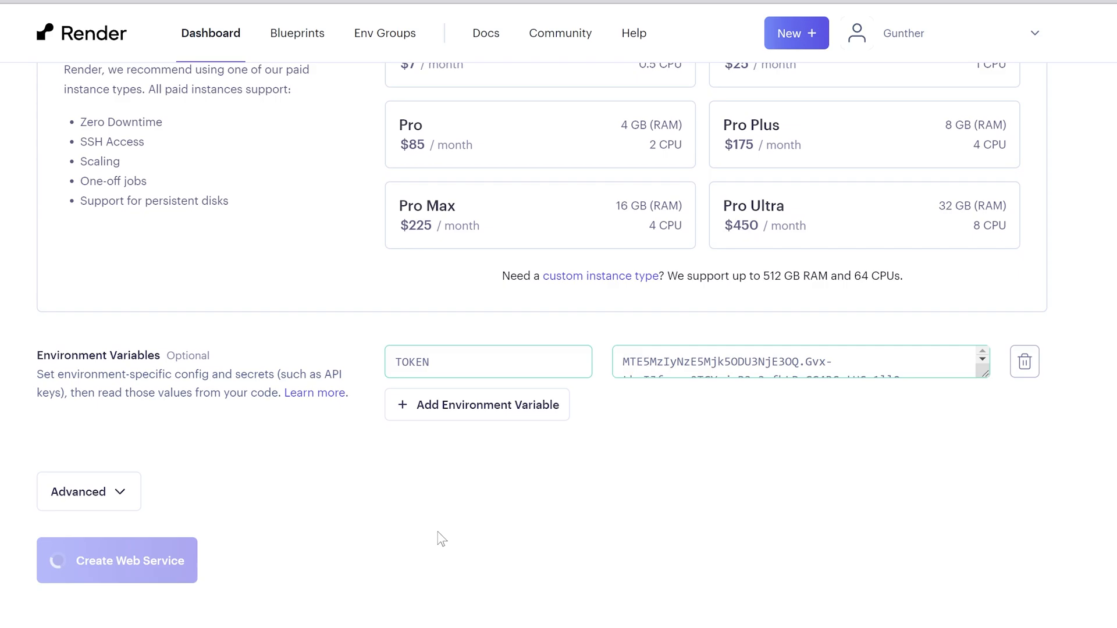
left_click(116, 559)
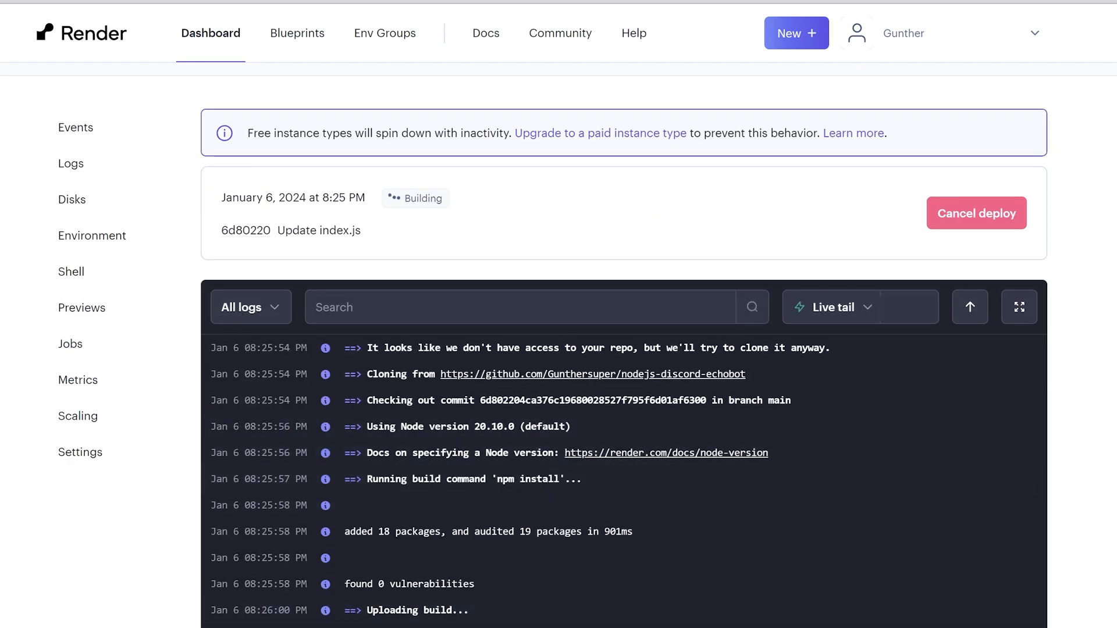
scroll("down", 3)
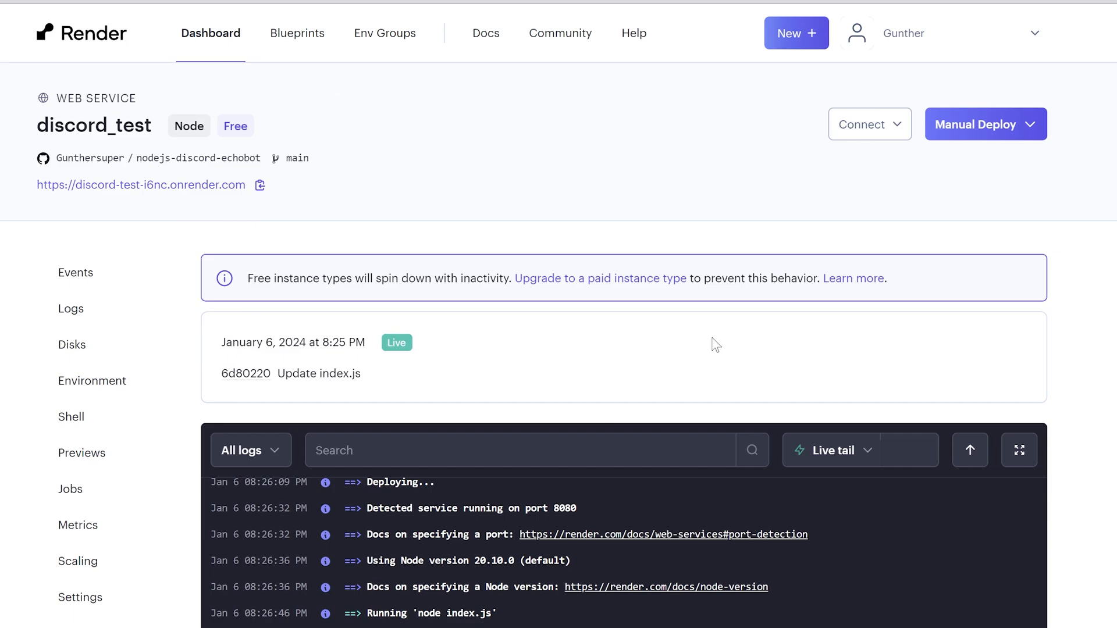
mouse_move(146, 194)
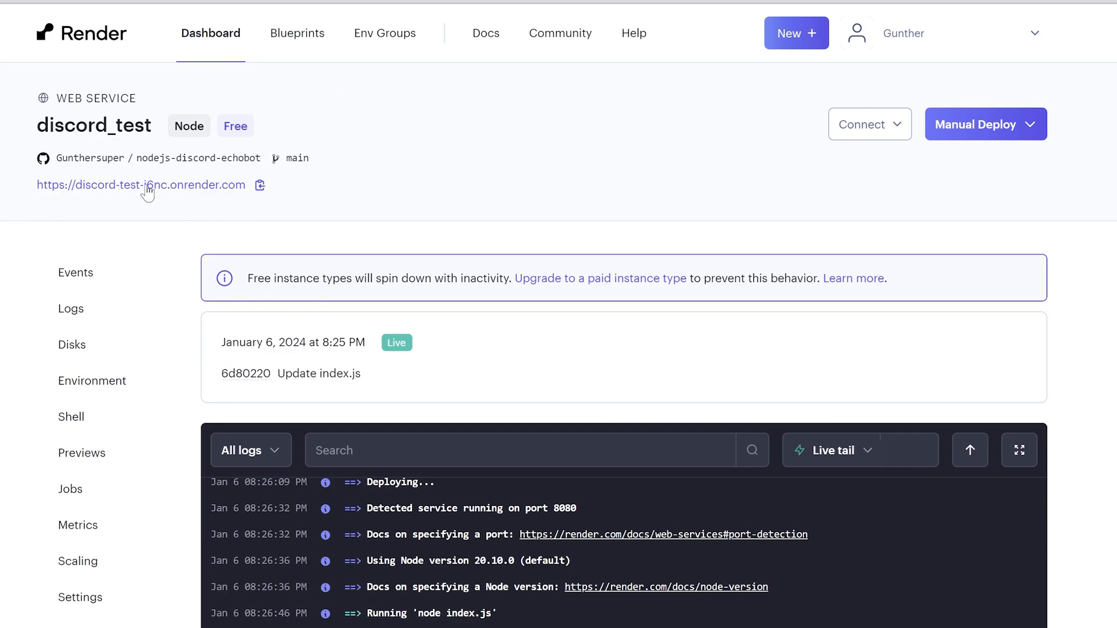
Open the discord_test service's onrender.com address to check the running bot
left_click(140, 185)
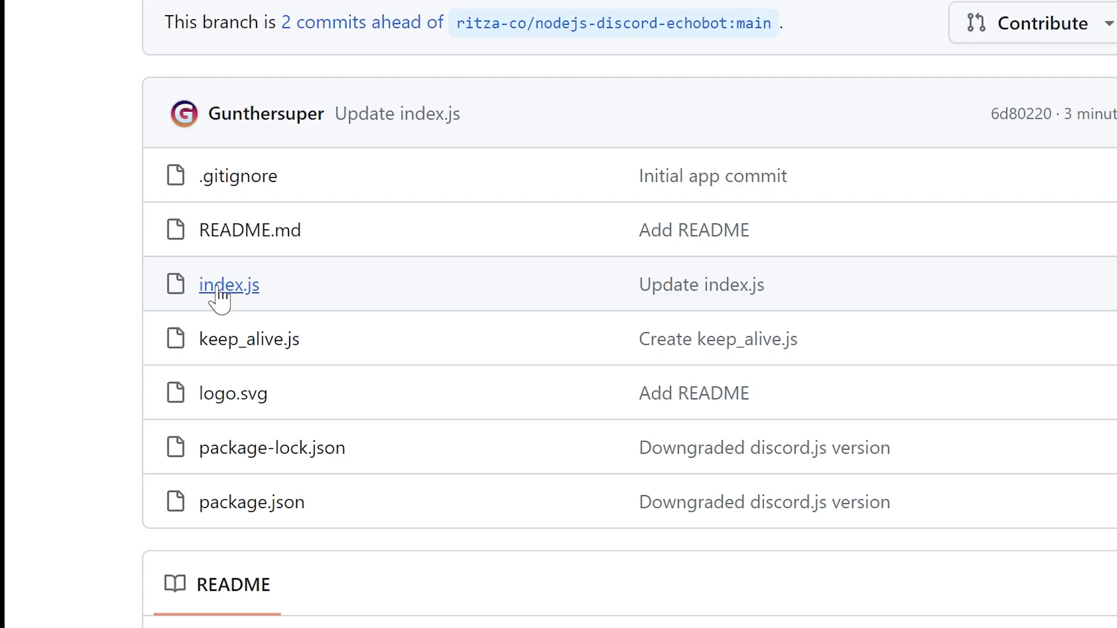
Add console.log(msg.content) after msg.reply in index.js's else branch
left_click(229, 285)
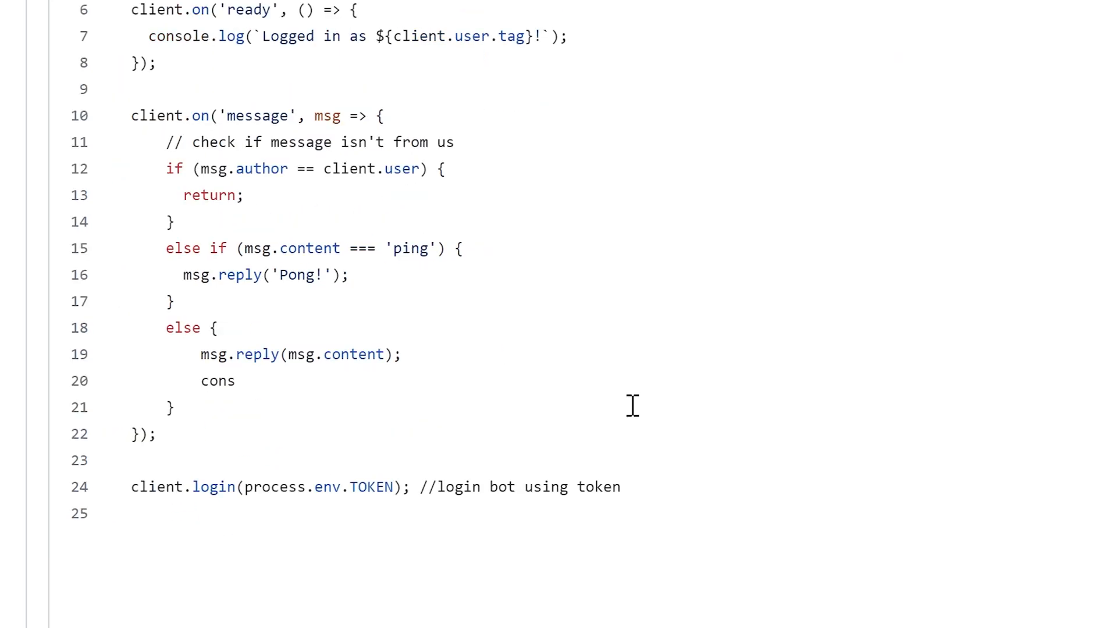
type("ole.log(msg.content)")
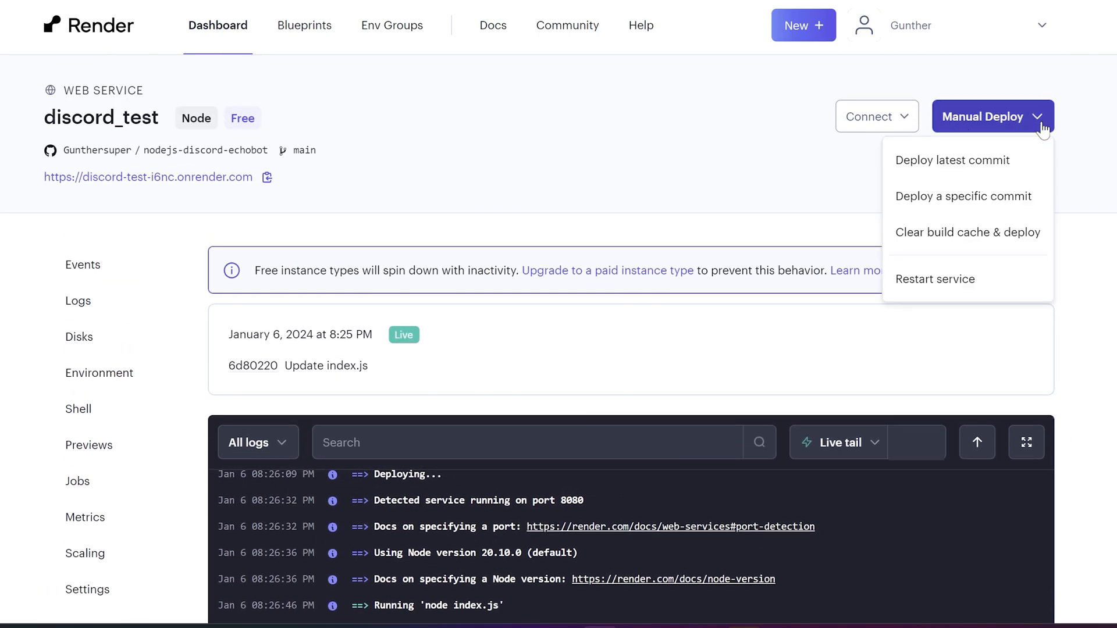
left_click(952, 160)
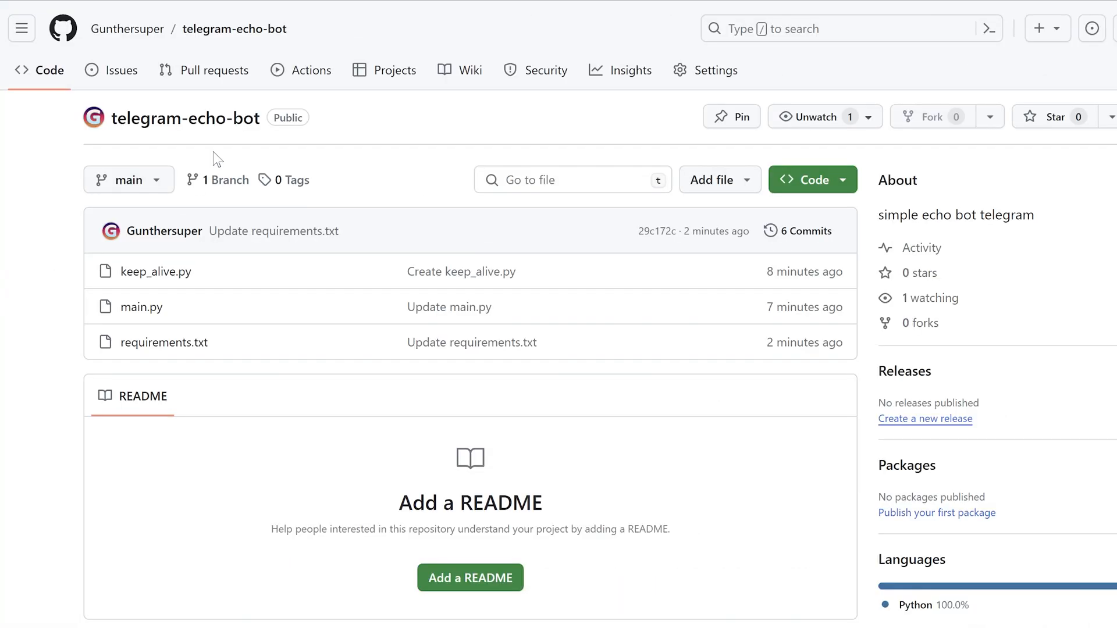
mouse_move(250, 377)
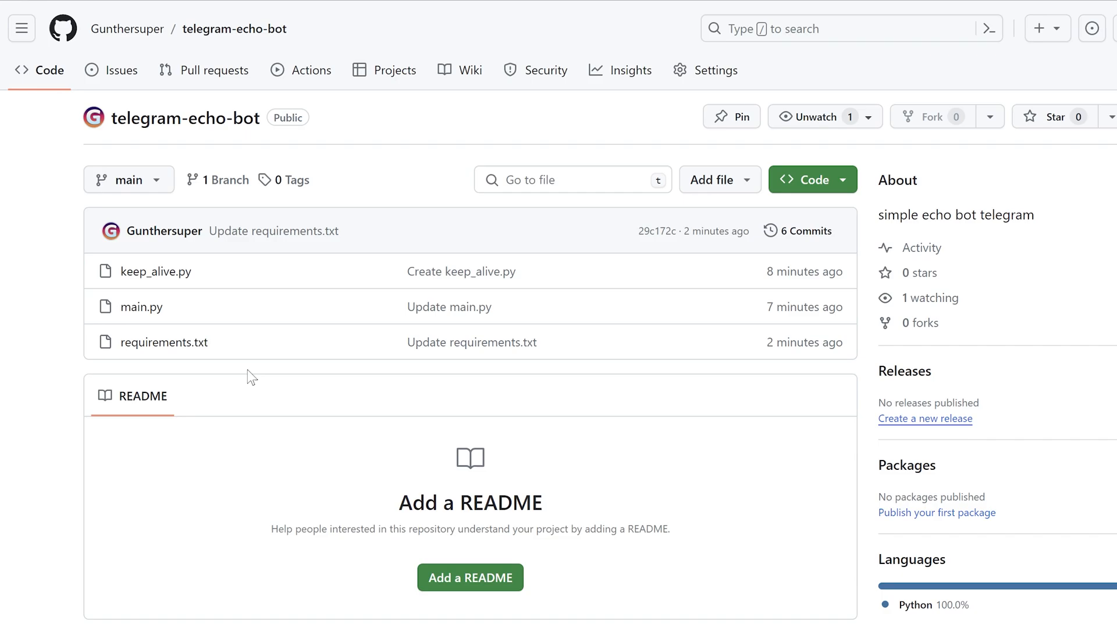
Review telegram-echo-bot's main.py token lookup, keep_alive.py, and requirements.txt (aiogram==2.23.1, flask)
left_click(142, 306)
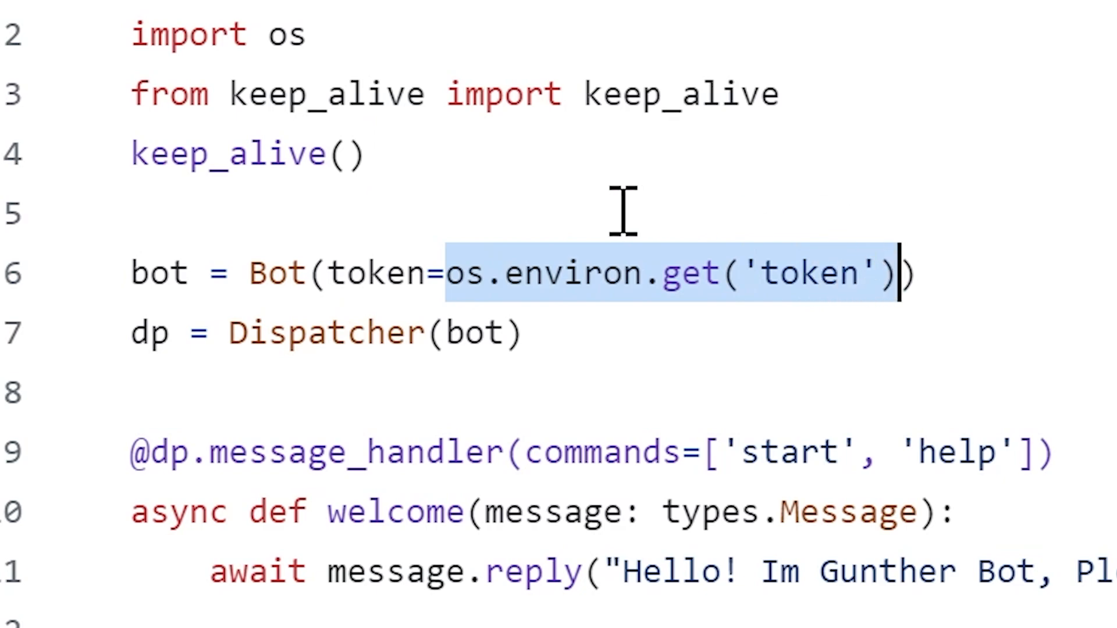
mouse_move(830, 299)
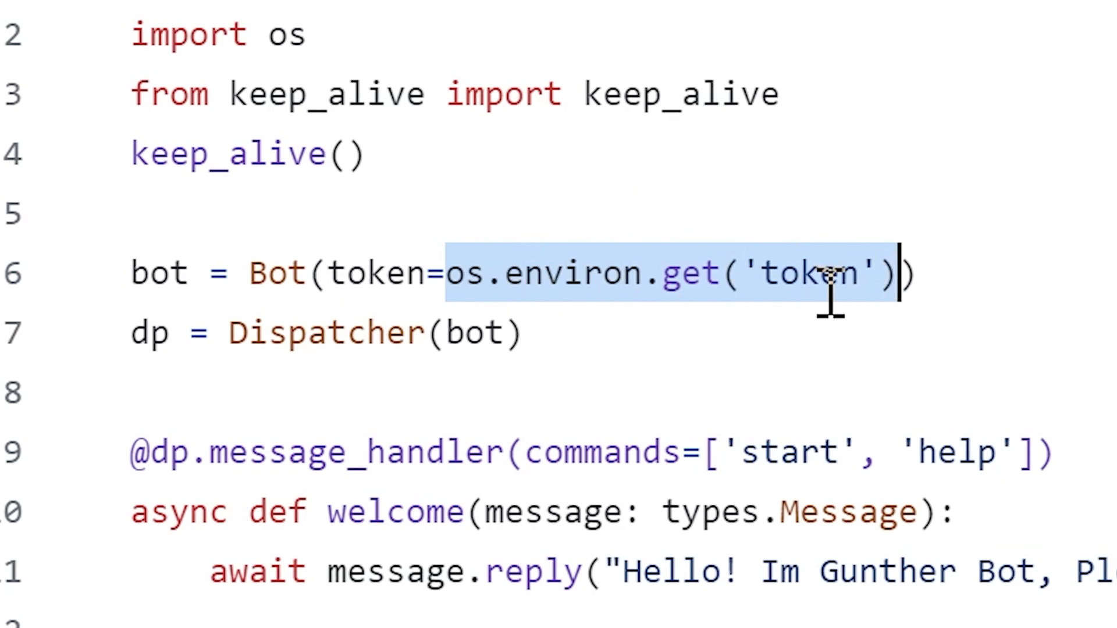
left_click(153, 96)
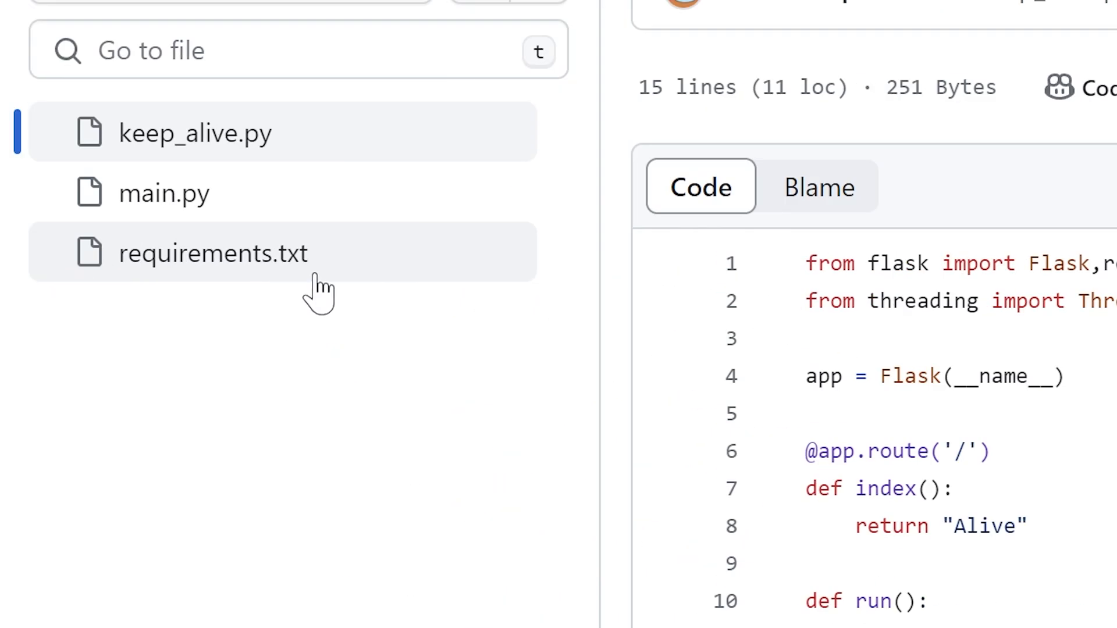
left_click(213, 253)
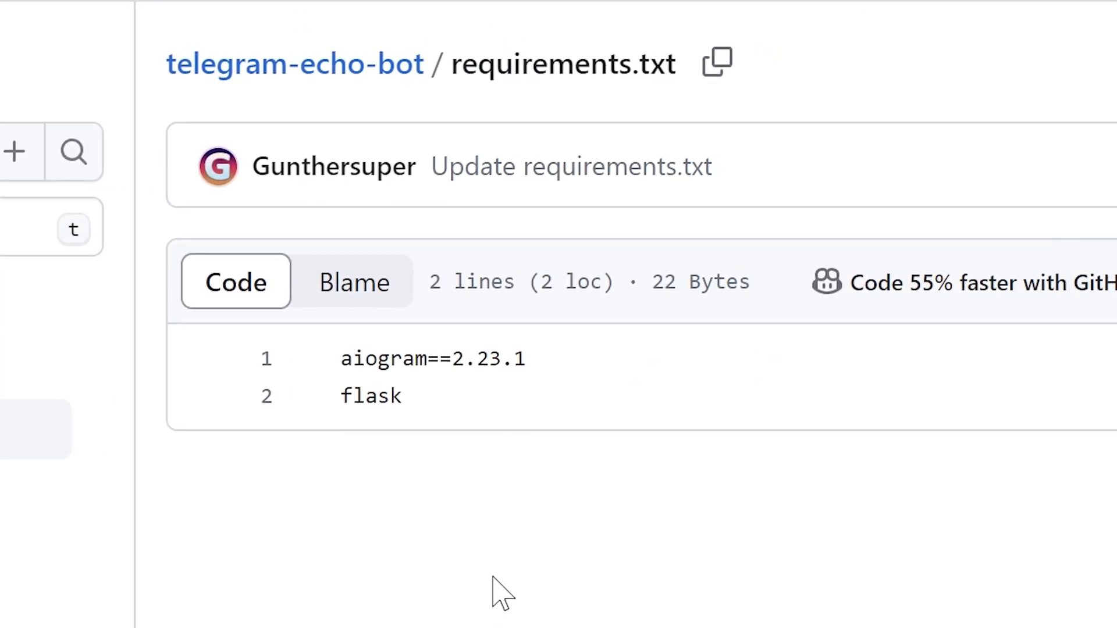
double_click(370, 396)
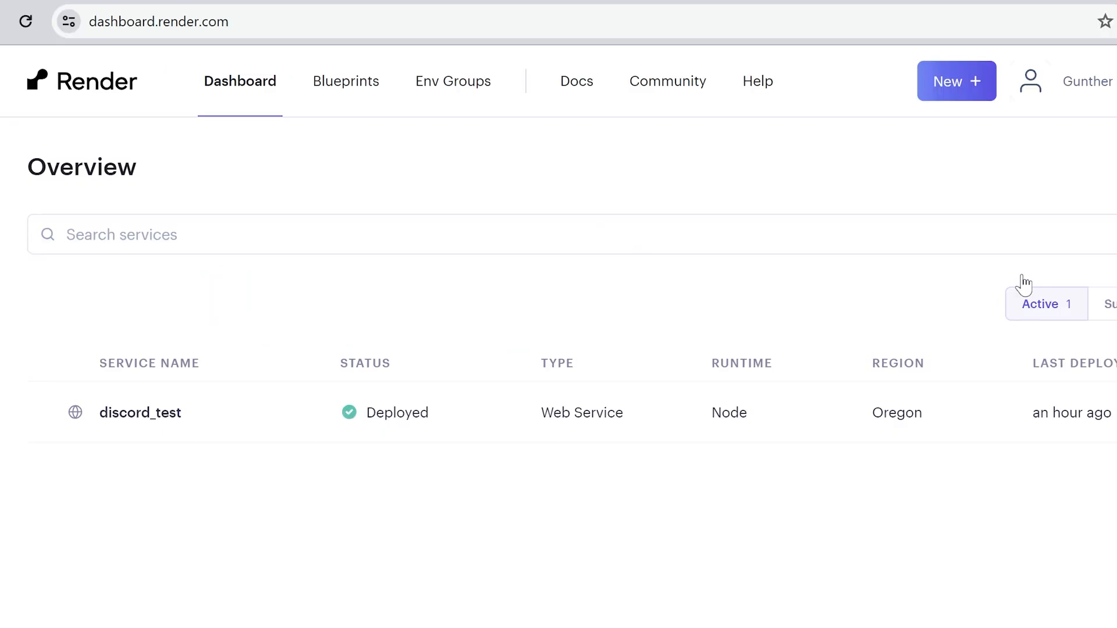
Create a new Render web service for Gunthersuper/telegram-echo-bot with Python 3 runtime
left_click(955, 80)
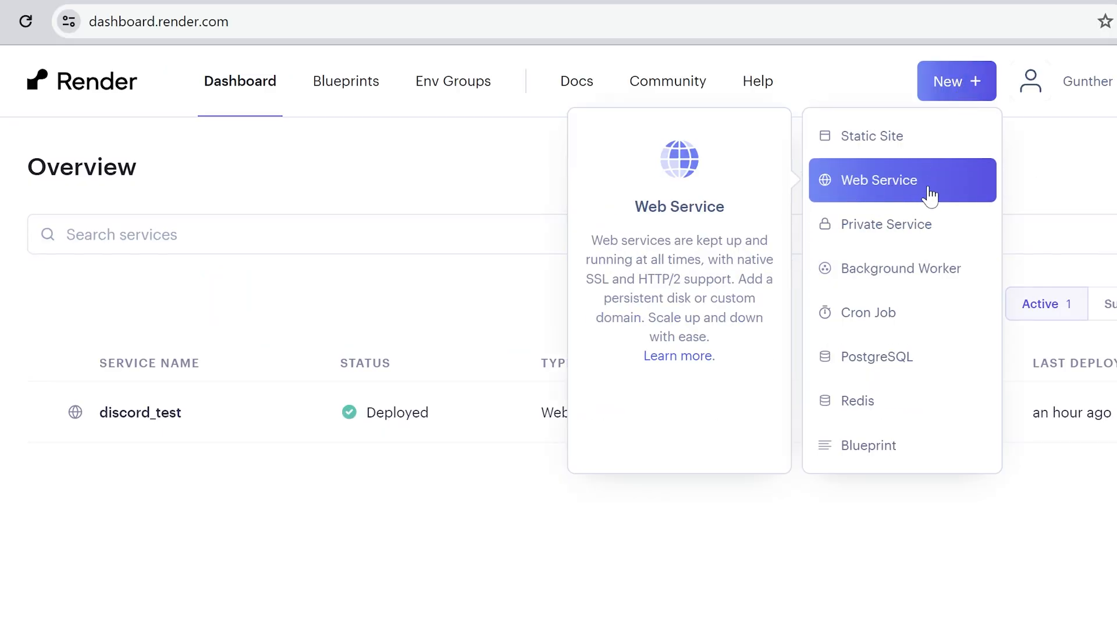
left_click(882, 180)
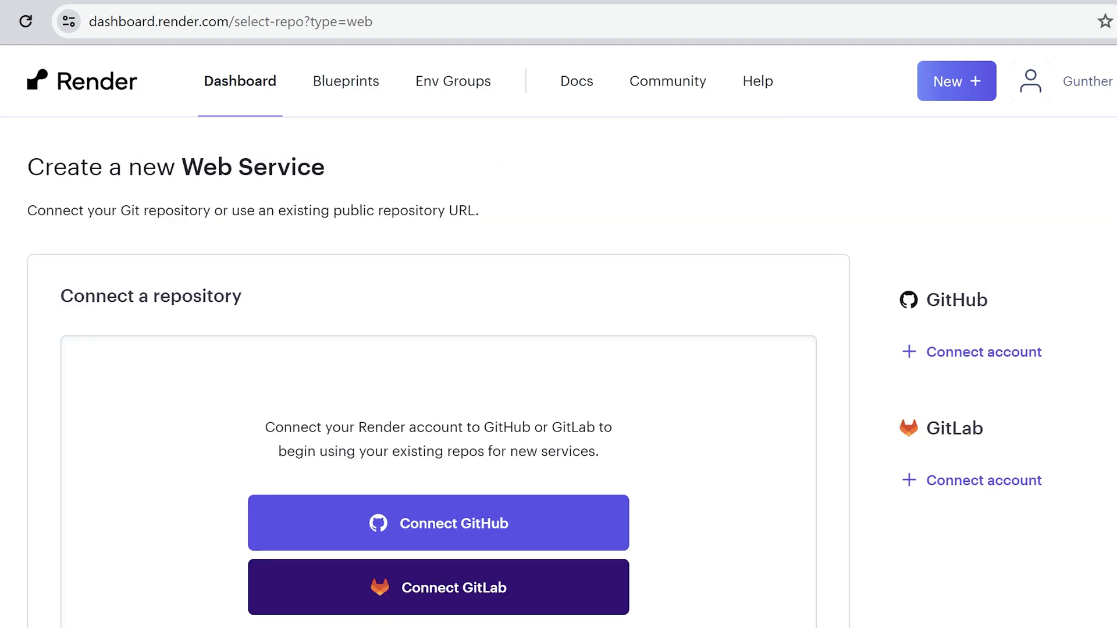
scroll("down", 3)
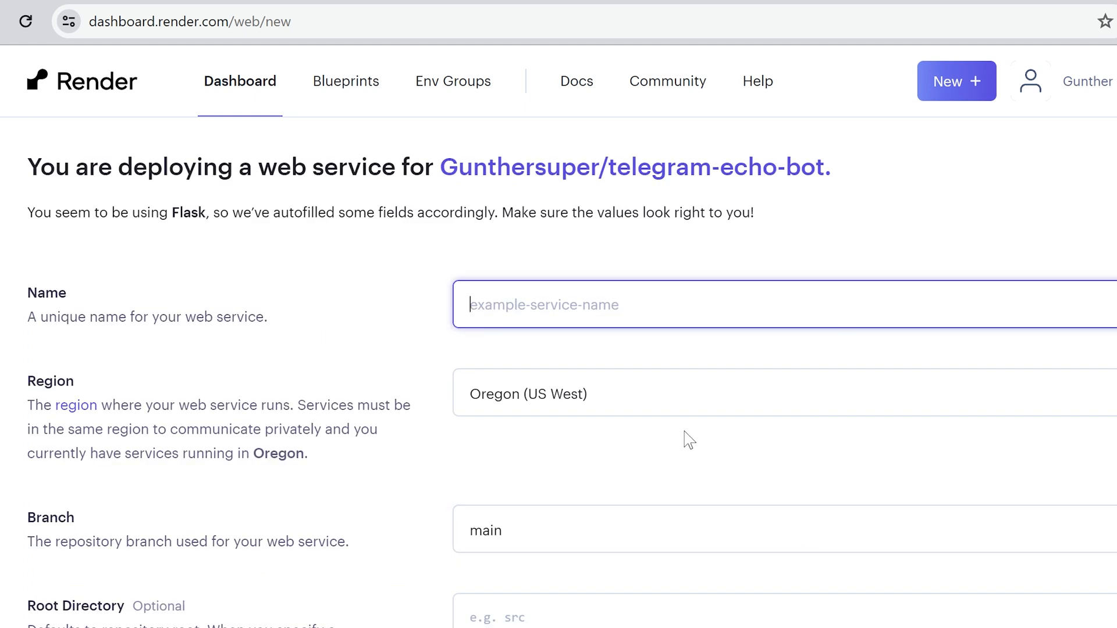
left_click(712, 478)
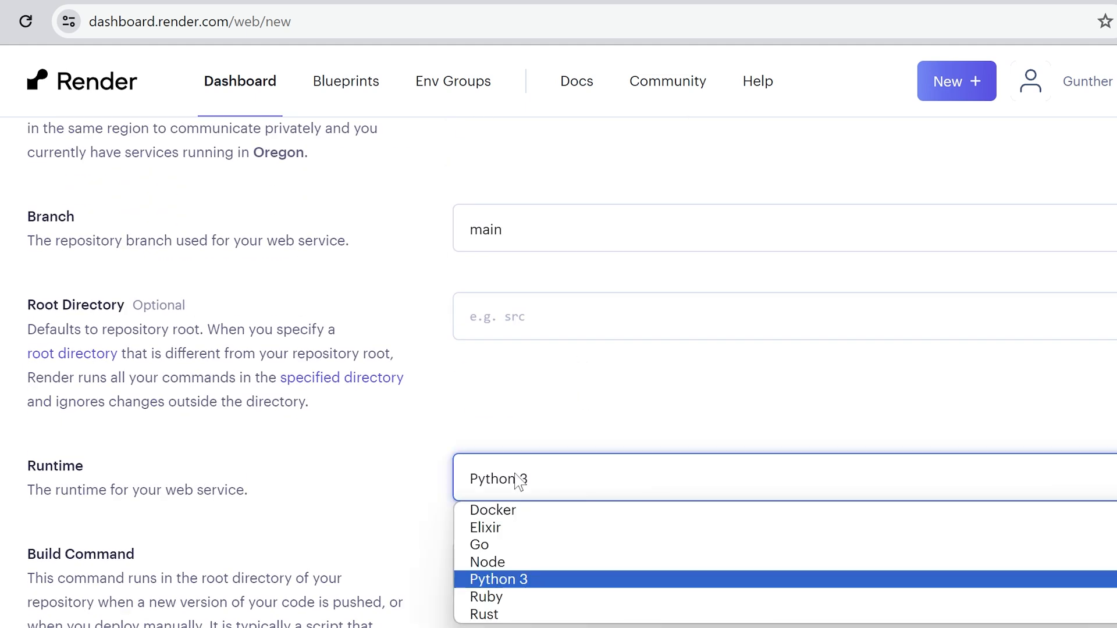
left_click(498, 578)
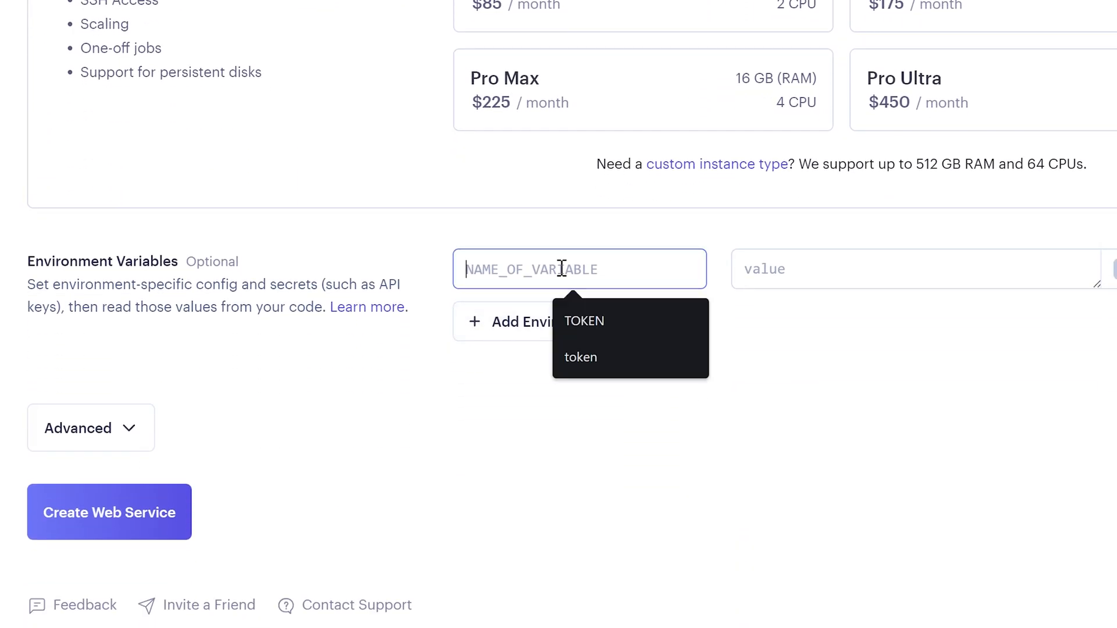
Add a 'token' environment variable holding the bot token and create the web service
left_click(580, 357)
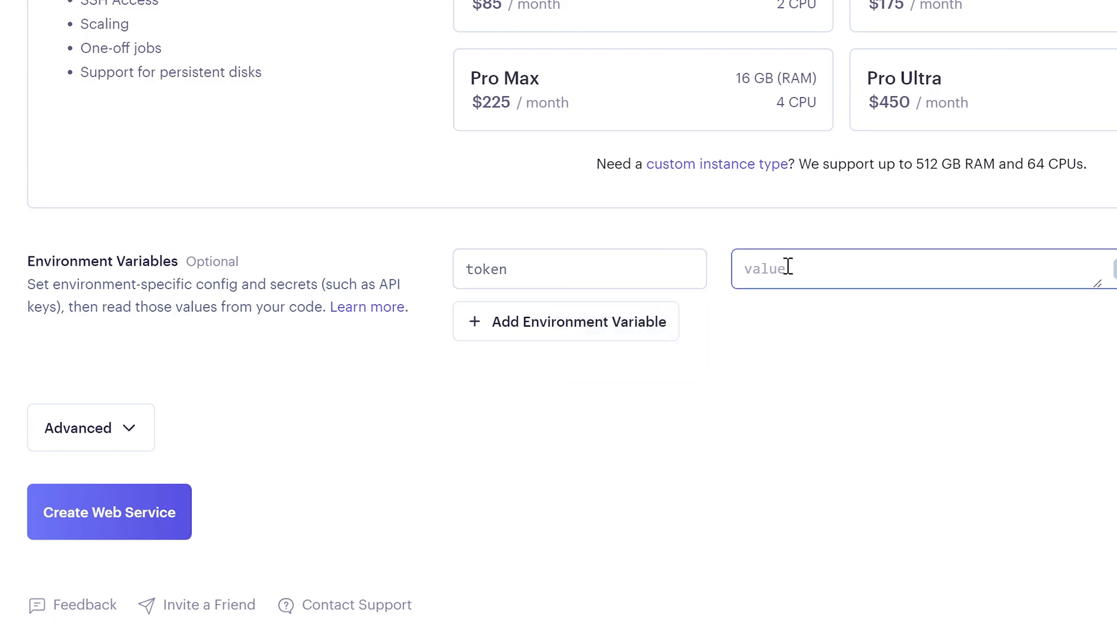
left_click(109, 511)
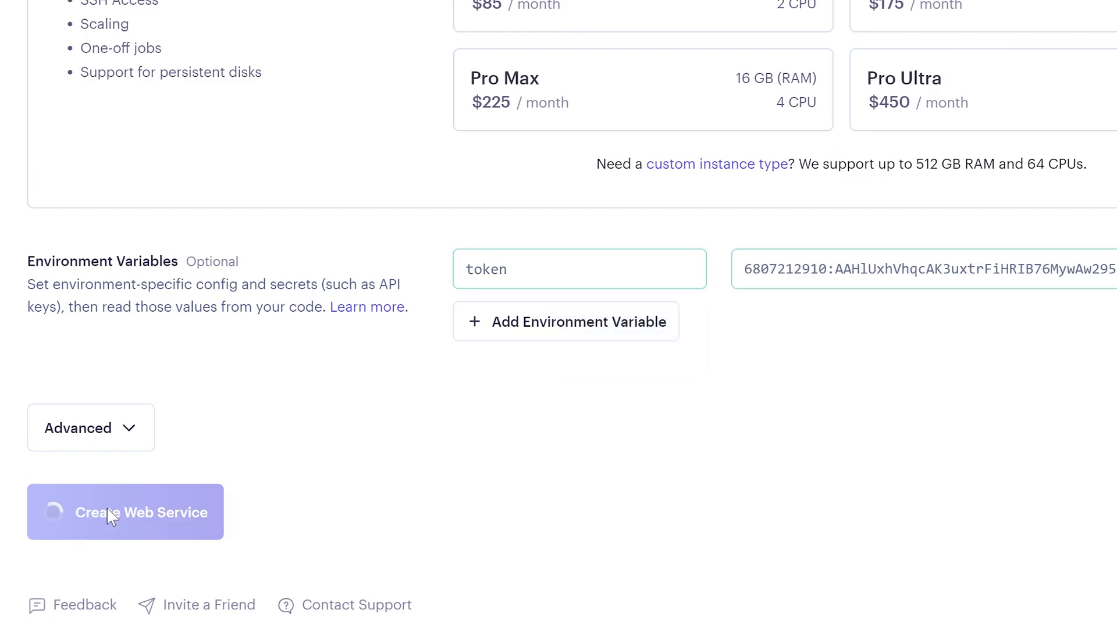
left_click(124, 511)
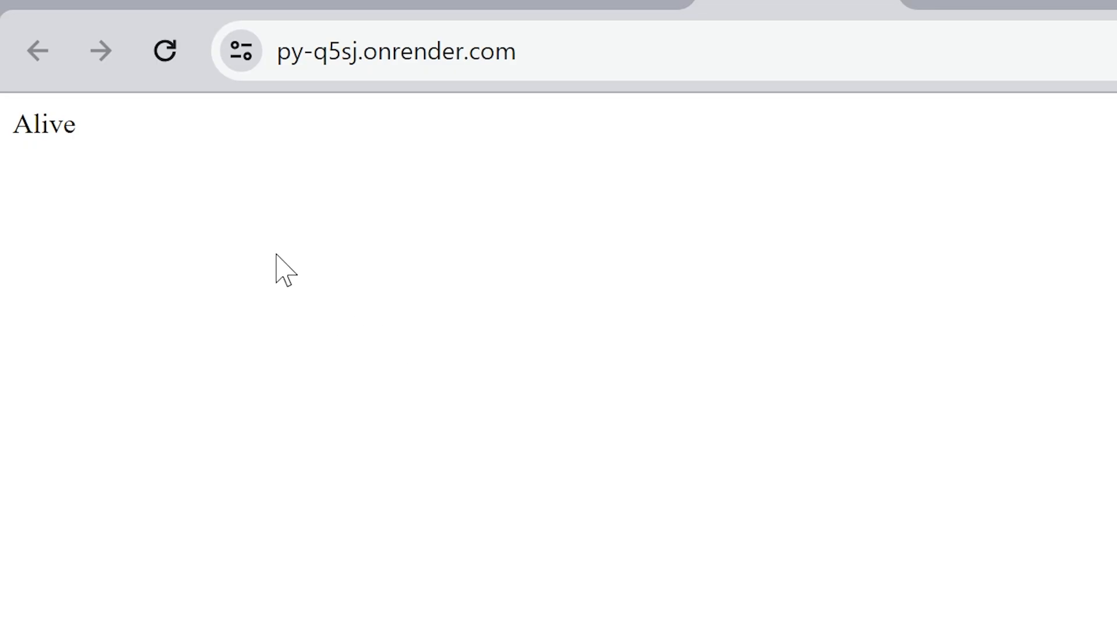
Confirm py-q5sj.onrender.com responds with the text 'Alive'
double_click(44, 123)
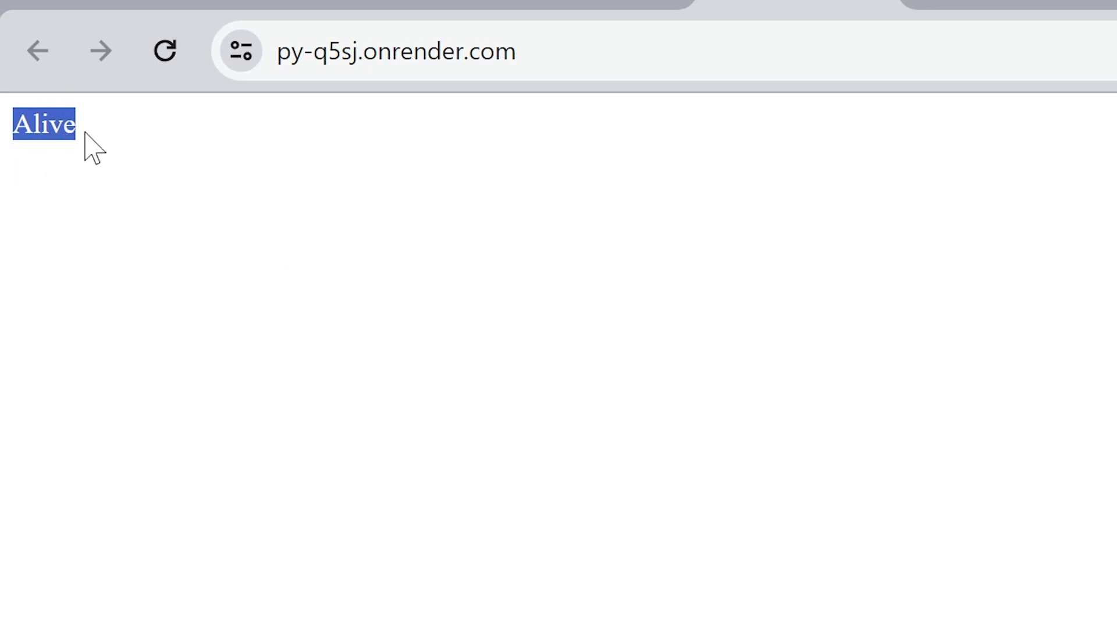